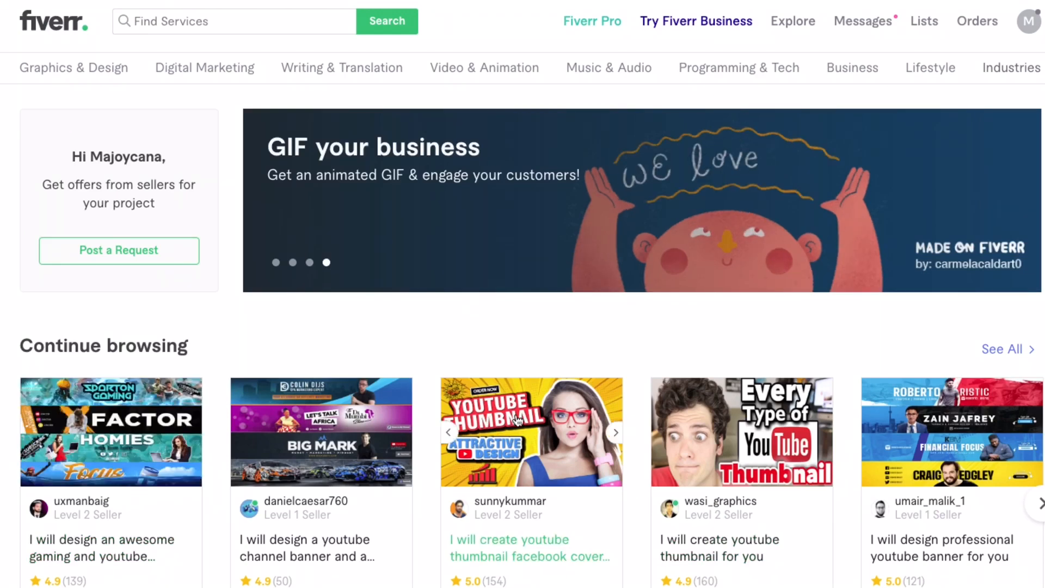
Reach the T-shirt printing page from the Features menu's Print Products list.
{"action": "left_click", "coordinate": [615, 432]}
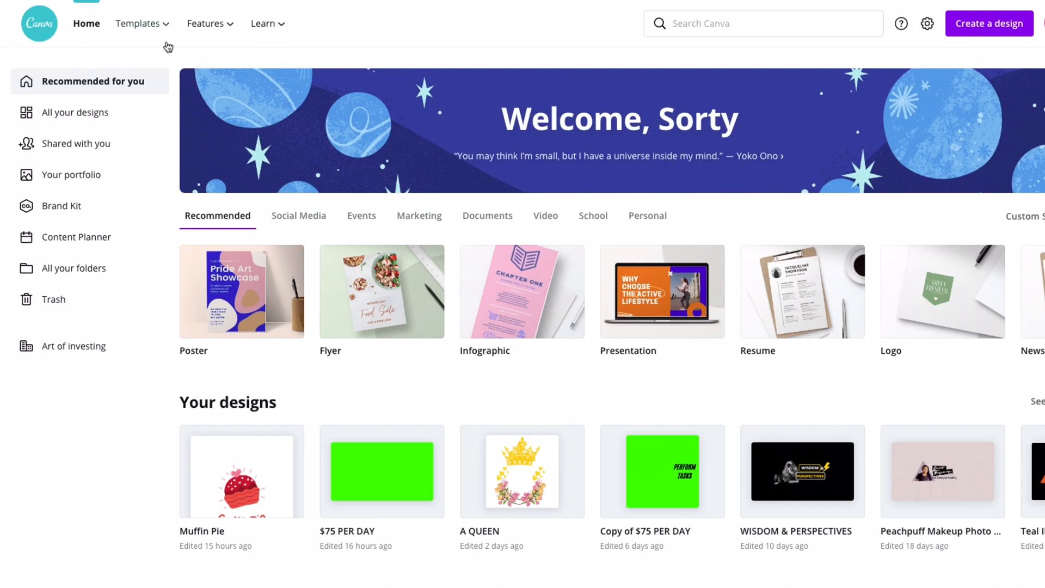
{"action": "left_click", "coordinate": [206, 23]}
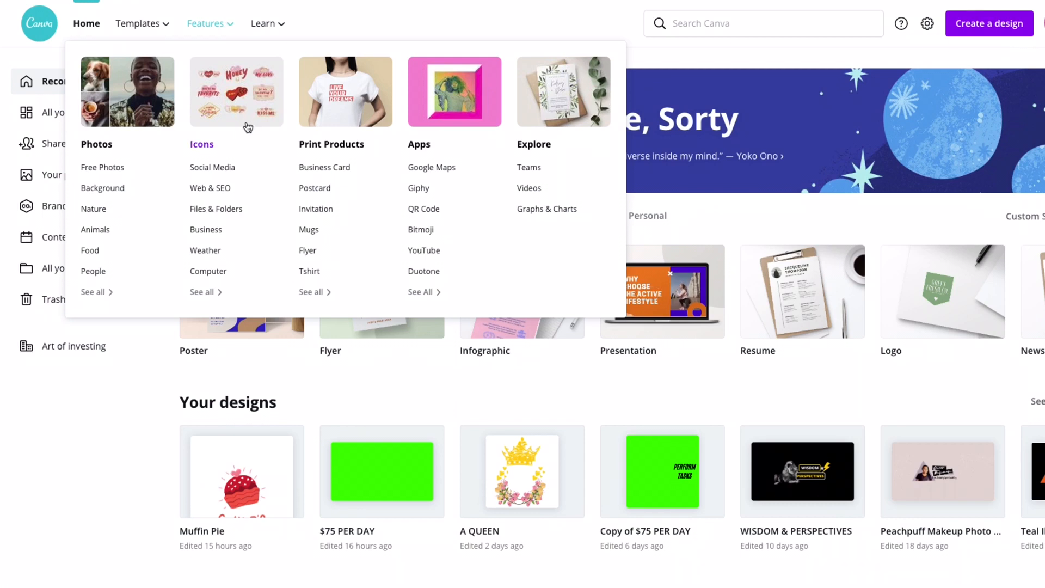
{"action": "mouse_move", "coordinate": [331, 144]}
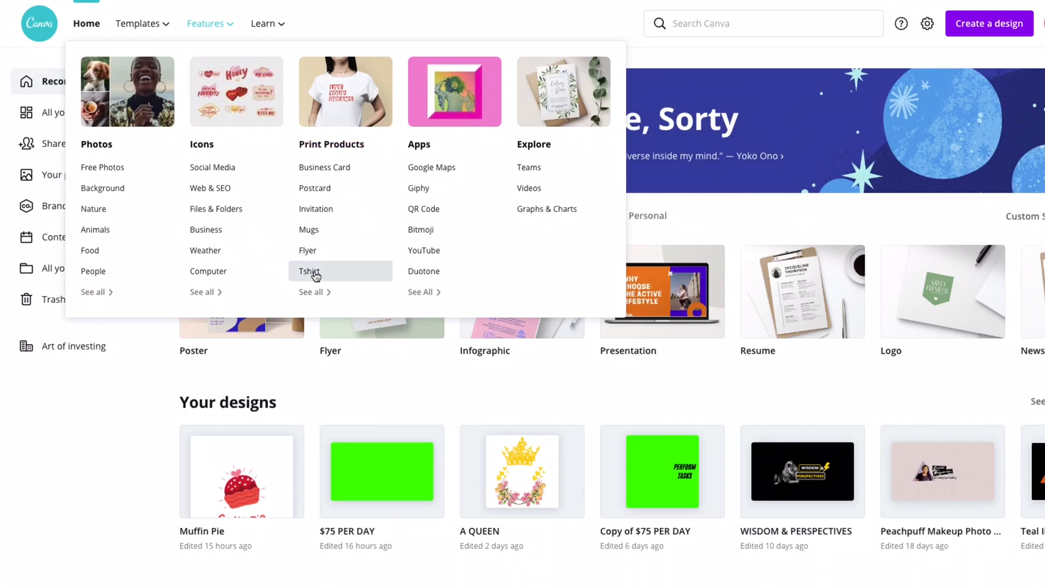
{"action": "left_click", "coordinate": [308, 271]}
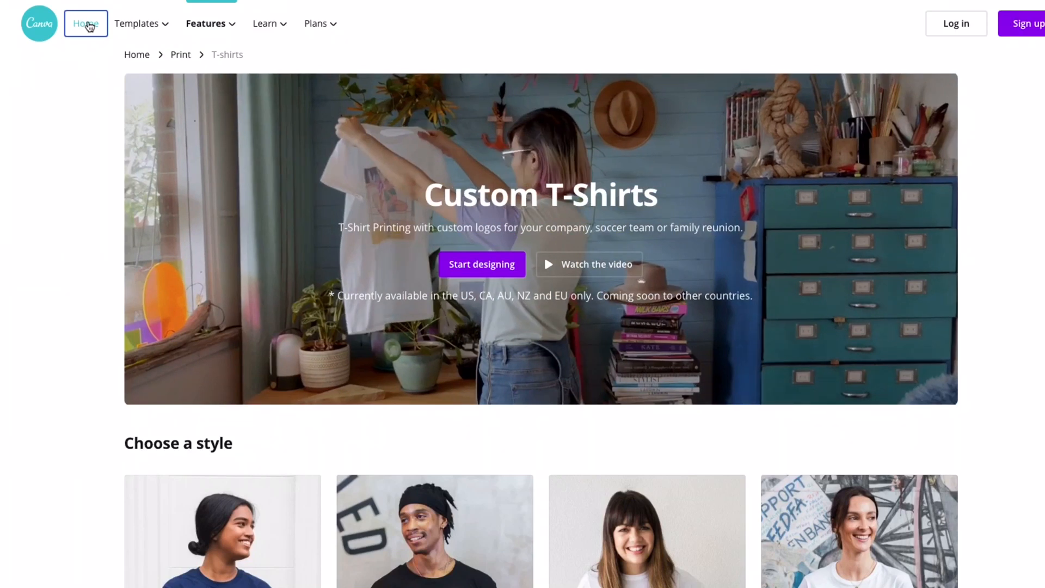
{"action": "scroll", "scroll_direction": "down", "scroll_amount": 3}
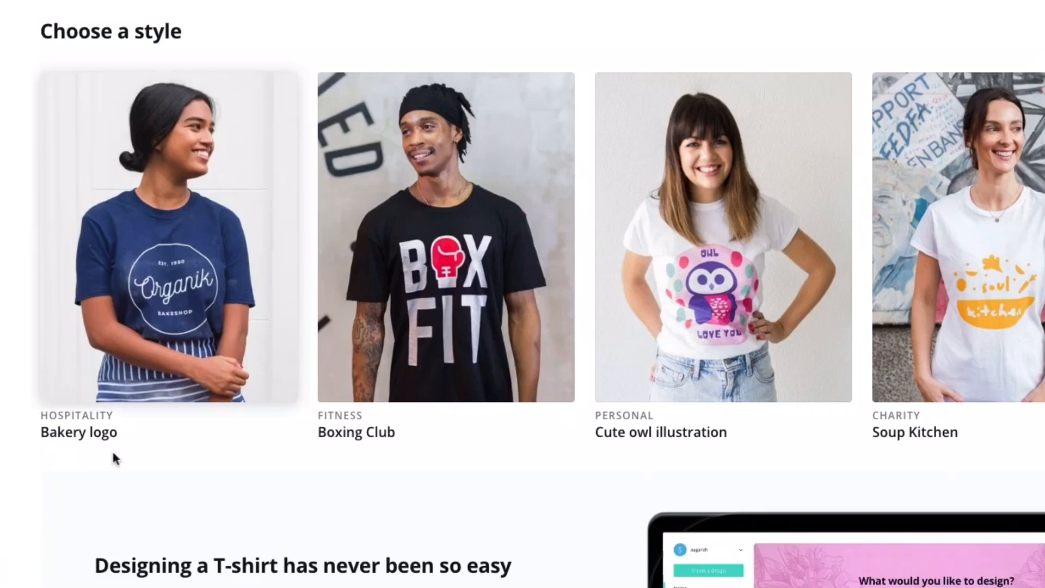
{"action": "mouse_move", "coordinate": [384, 346]}
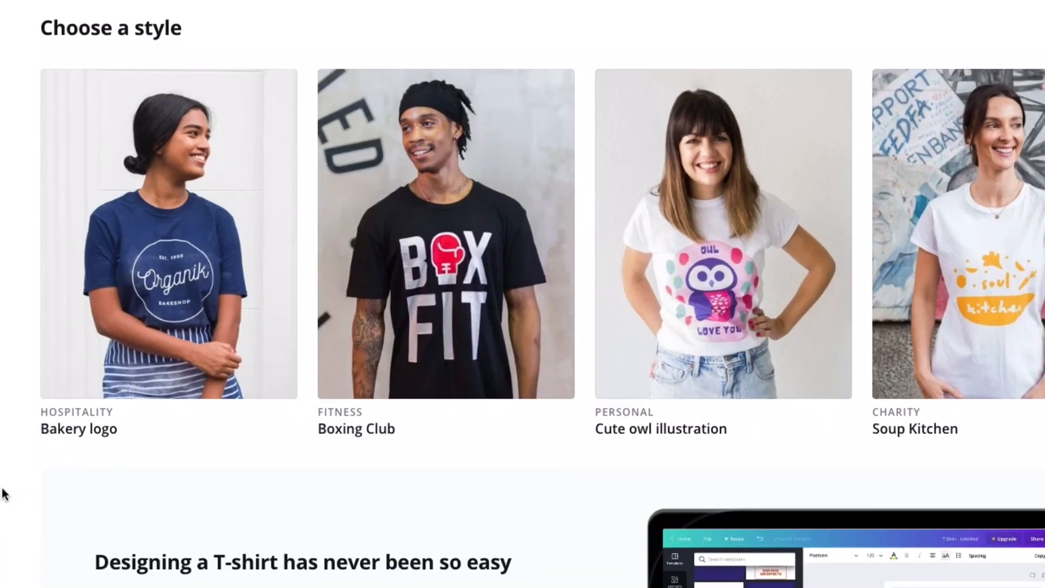
{"action": "scroll", "scroll_direction": "down", "scroll_amount": 3}
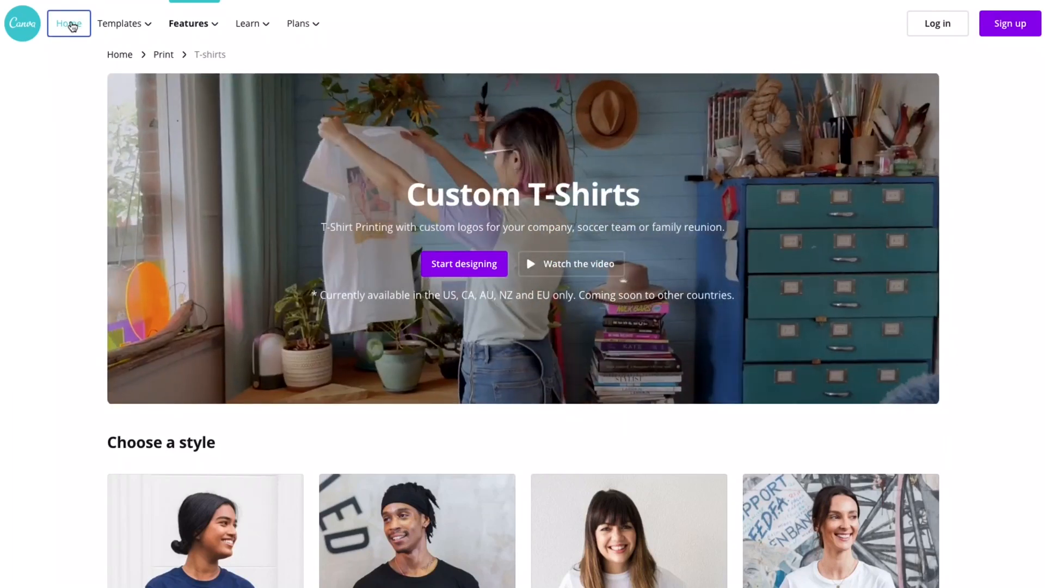
From the home dashboard, create a new design at the recent 5000 × 5000 px custom size.
{"action": "left_click", "coordinate": [69, 22]}
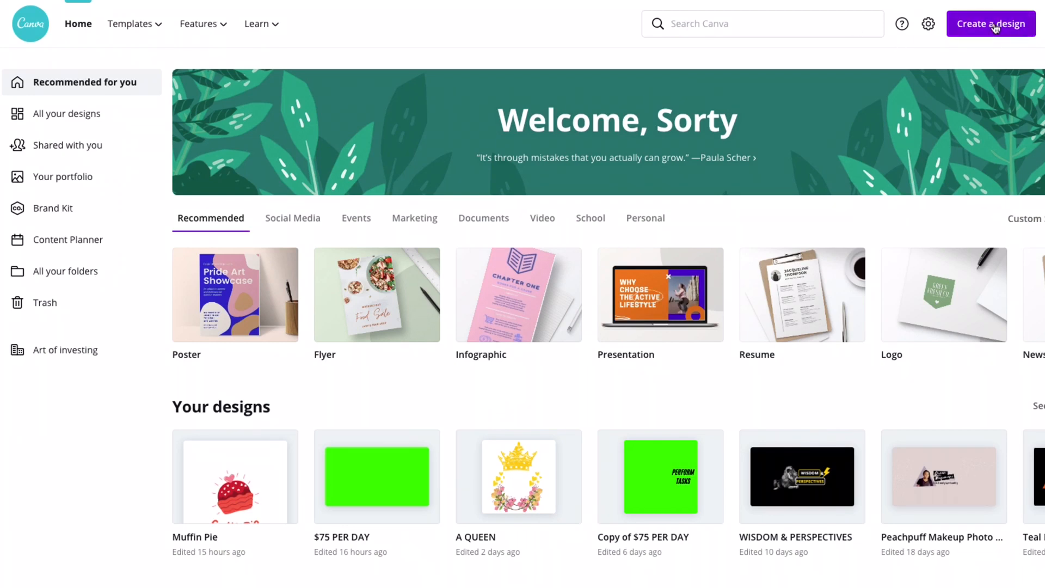
{"action": "left_click", "coordinate": [991, 23]}
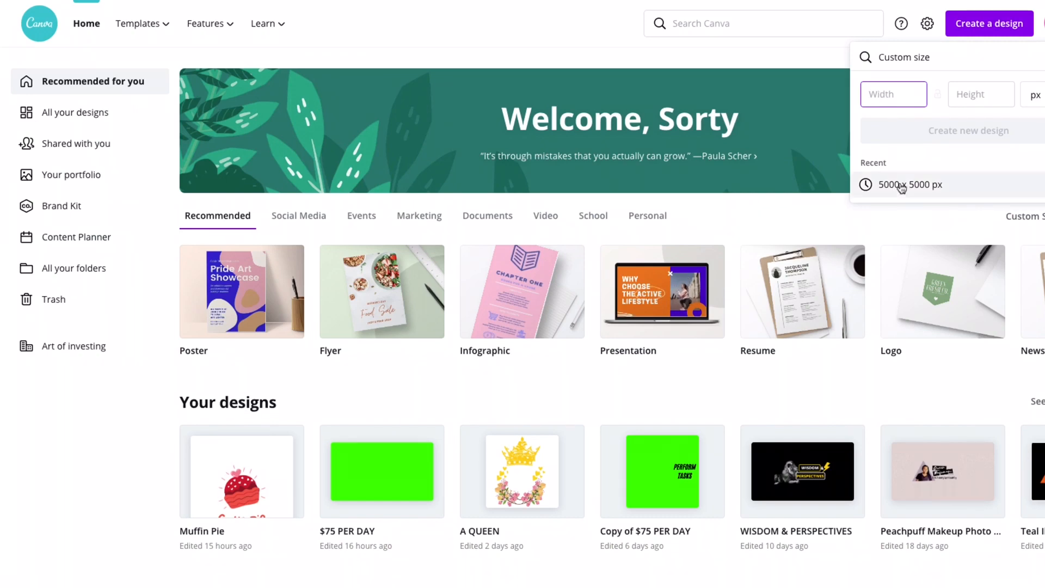
{"action": "left_click", "coordinate": [893, 94]}
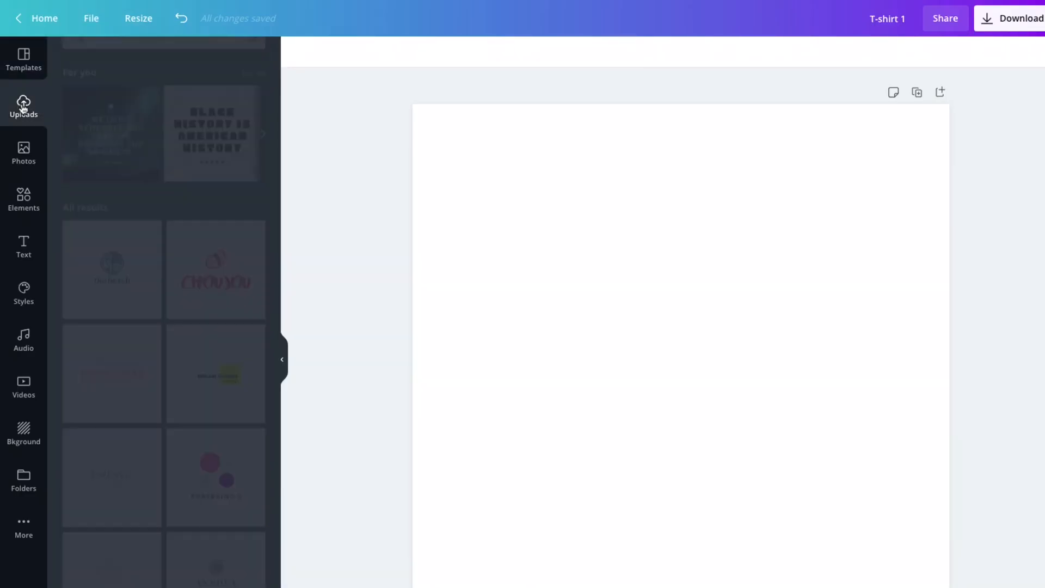
Browse Uploads and Photos, then settle on the Elements graphics library search.
{"action": "left_click", "coordinate": [23, 106]}
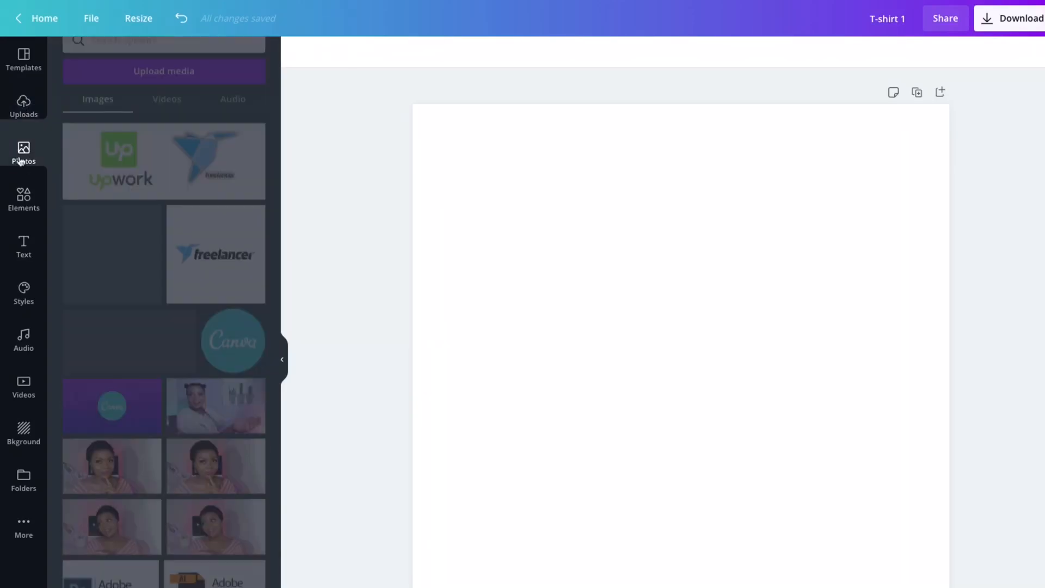
{"action": "left_click", "coordinate": [22, 153]}
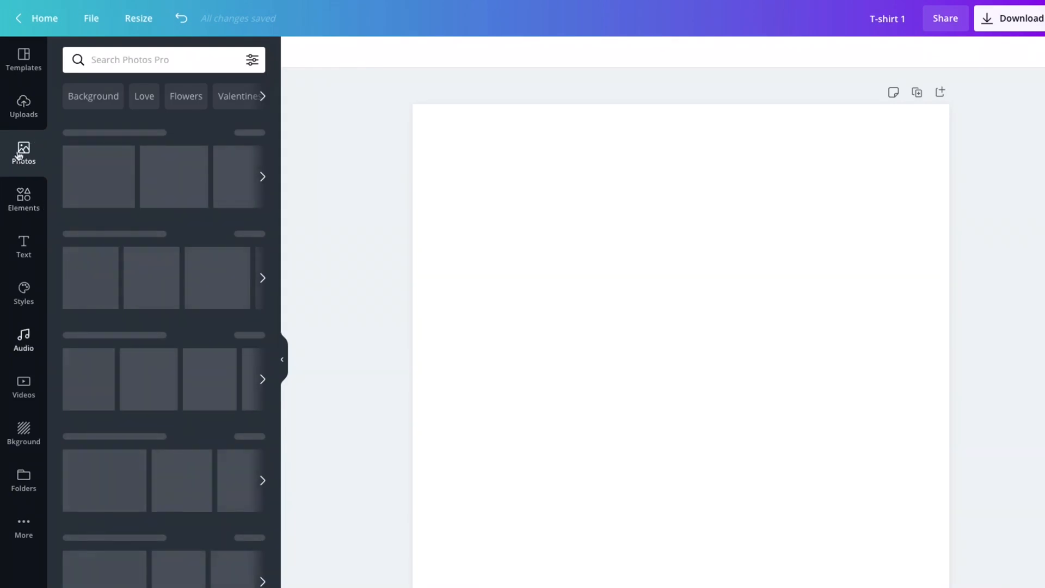
{"action": "left_click", "coordinate": [23, 154]}
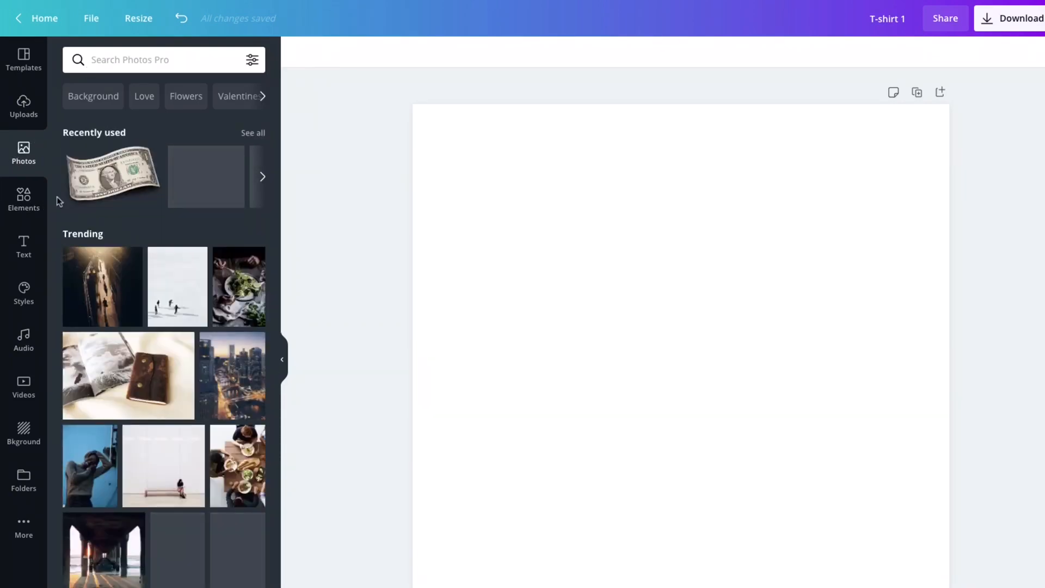
{"action": "left_click", "coordinate": [23, 198]}
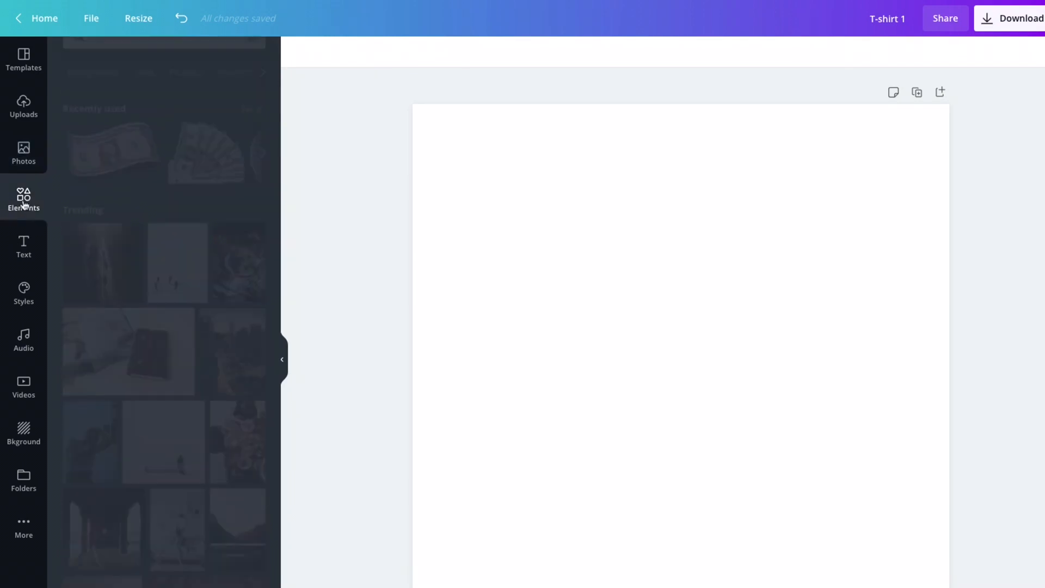
{"action": "left_click", "coordinate": [23, 198]}
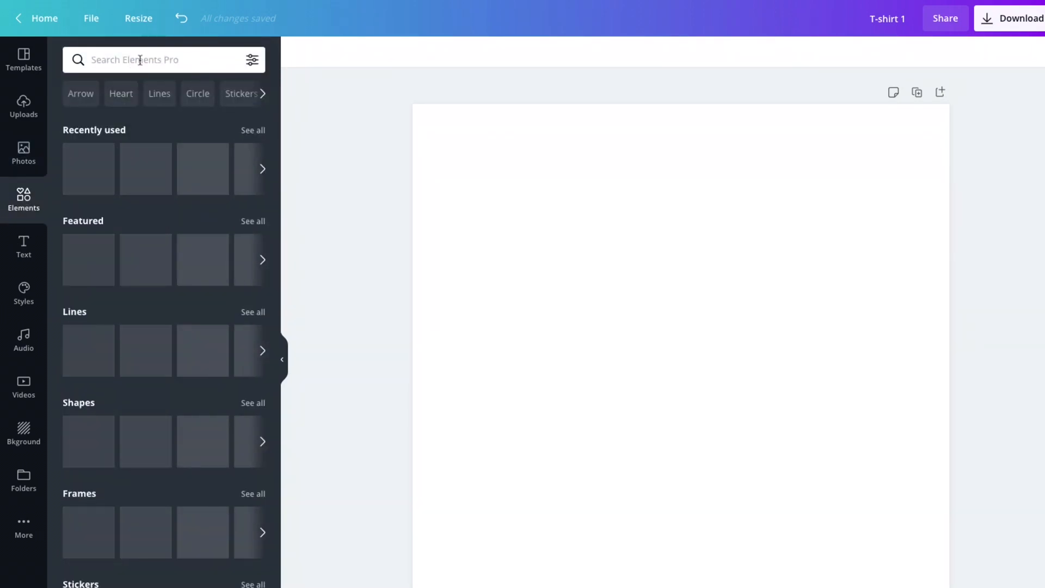
Search elements for 'heart' and add the red scribbled heart to the page.
{"action": "type", "text": "h"}
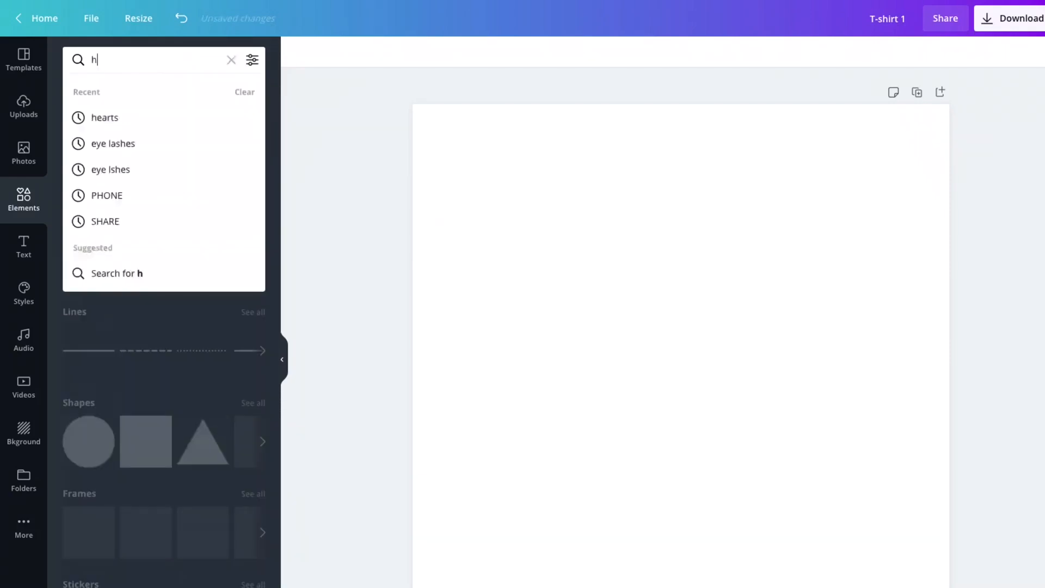
{"action": "type", "text": "eart"}
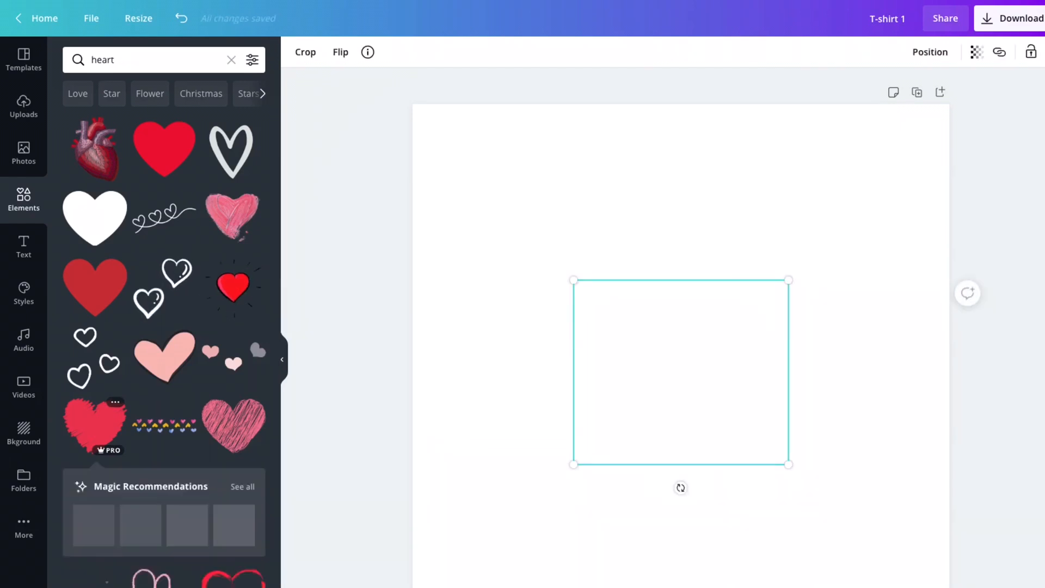
{"action": "left_click", "coordinate": [23, 250]}
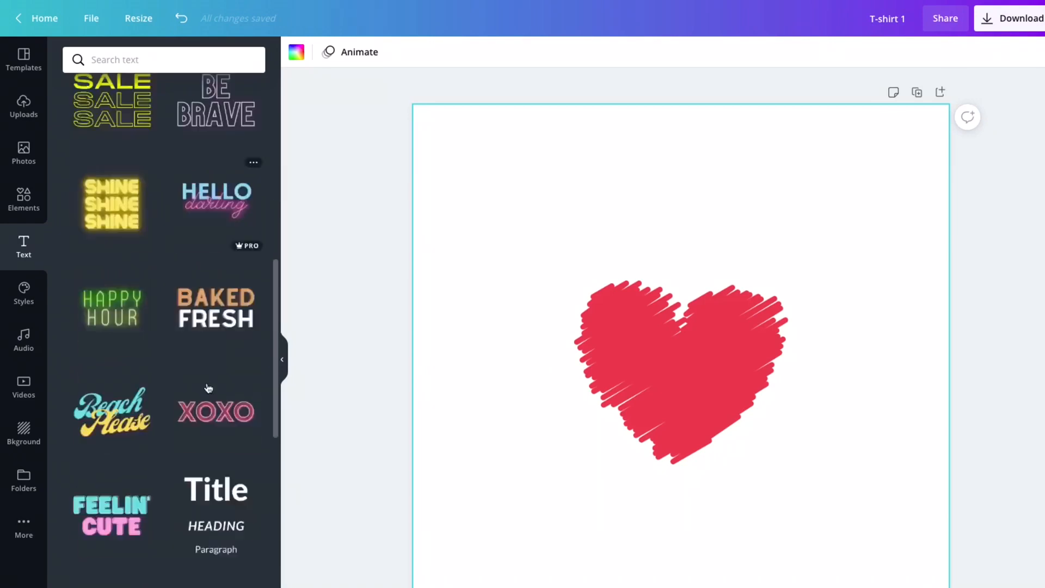
Add an 'Add a heading' text and switch it to a handwritten script font.
{"action": "scroll", "scroll_direction": "down", "scroll_amount": 3}
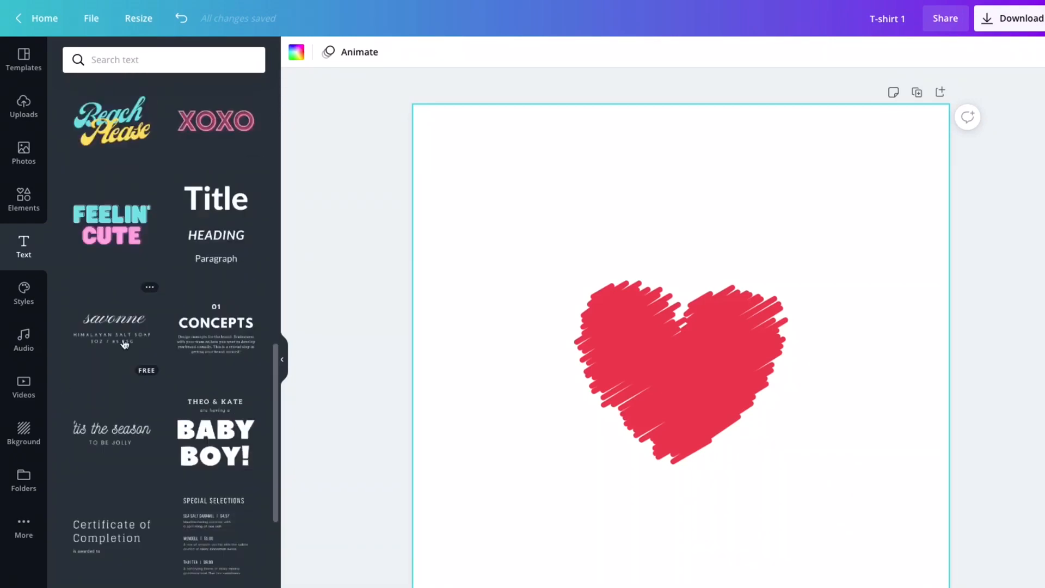
{"action": "scroll", "scroll_direction": "down", "scroll_amount": 3}
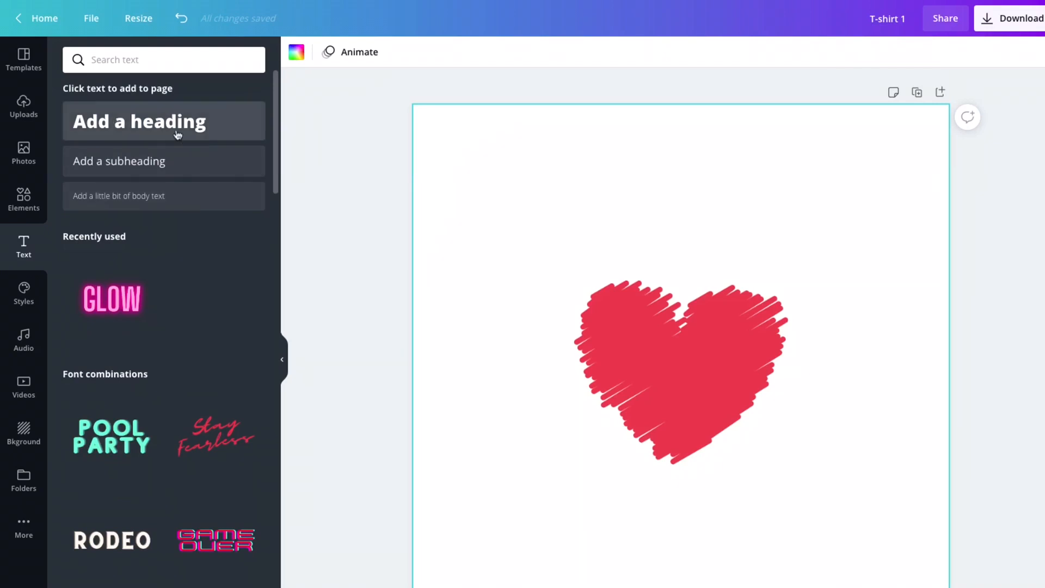
{"action": "mouse_move", "coordinate": [176, 126]}
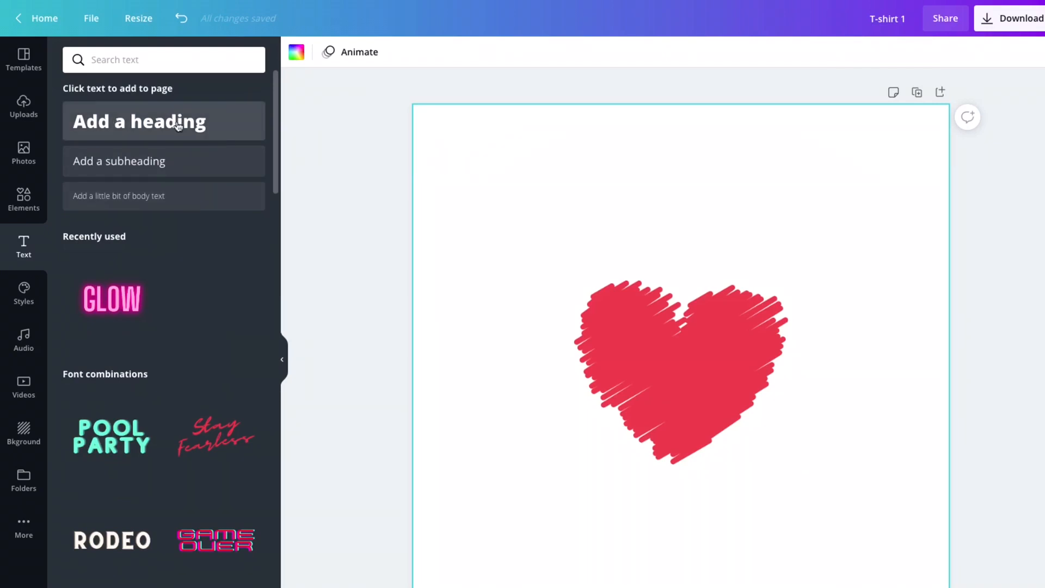
{"action": "left_click", "coordinate": [163, 120]}
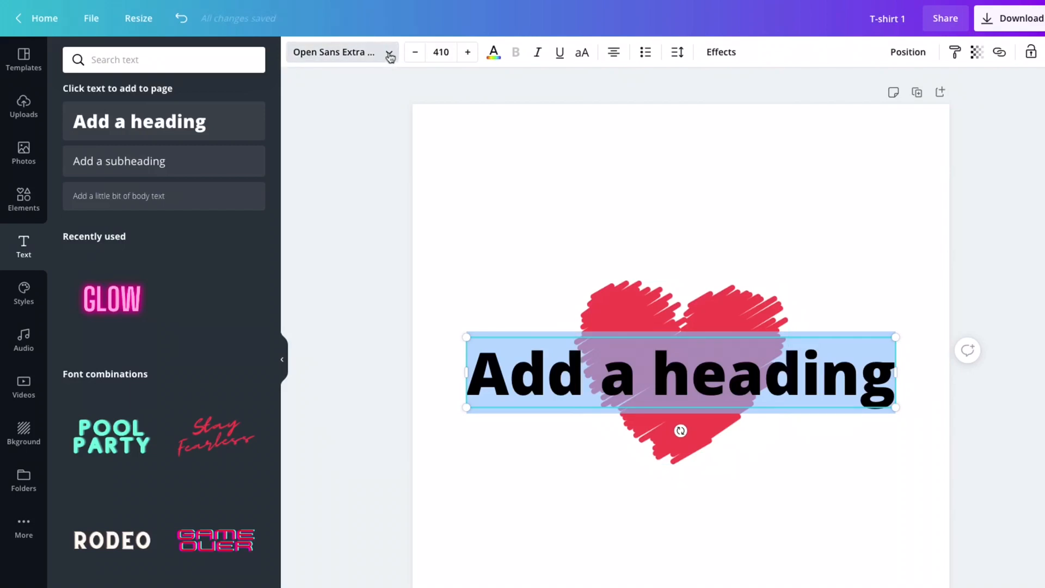
{"action": "left_click", "coordinate": [333, 52]}
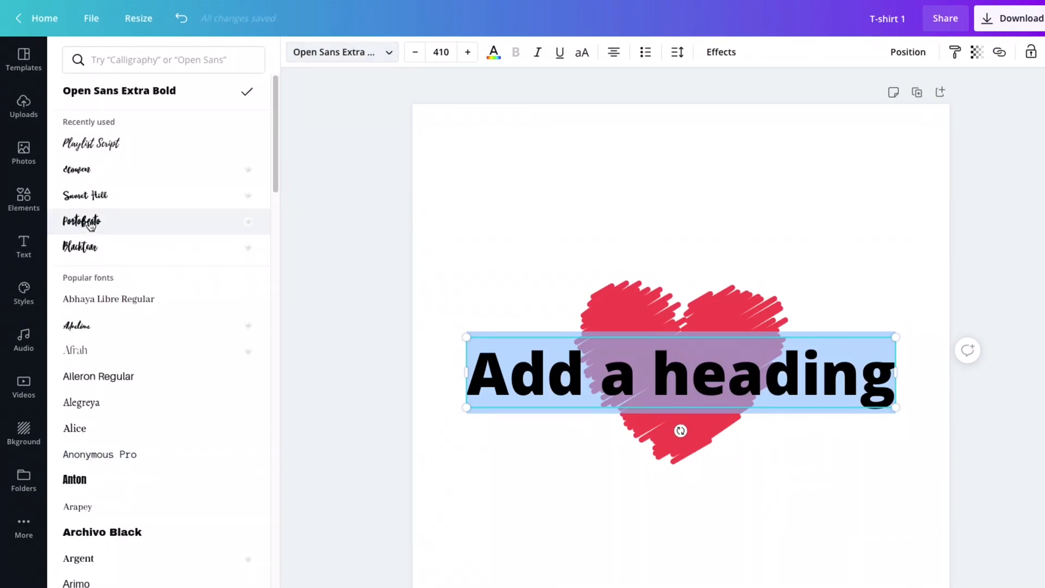
{"action": "left_click", "coordinate": [81, 221]}
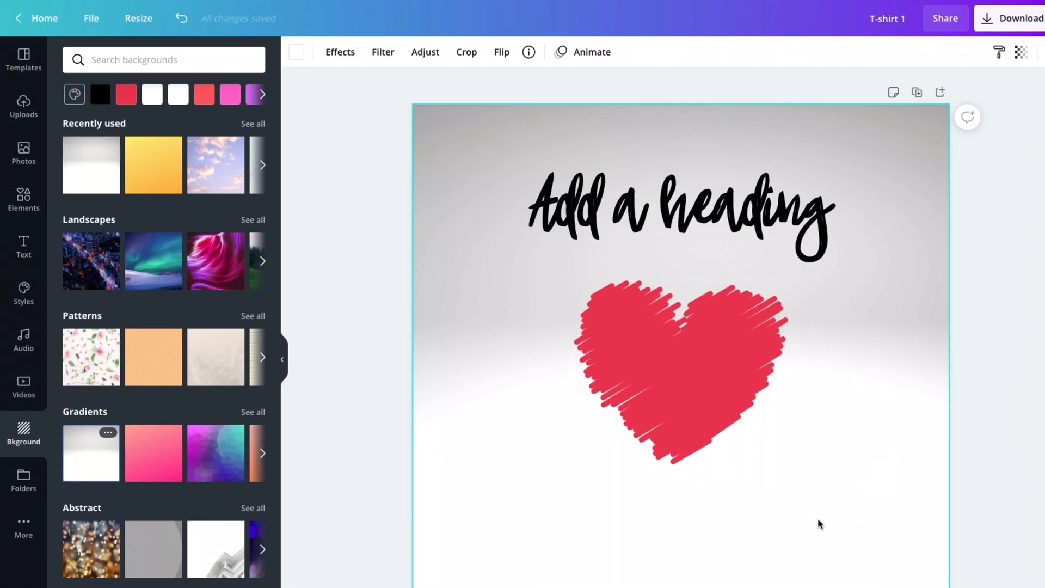
In Download options keep PNG and raise the size slider to 2× for a 10000 × 10000 px export.
{"action": "left_click", "coordinate": [983, 13]}
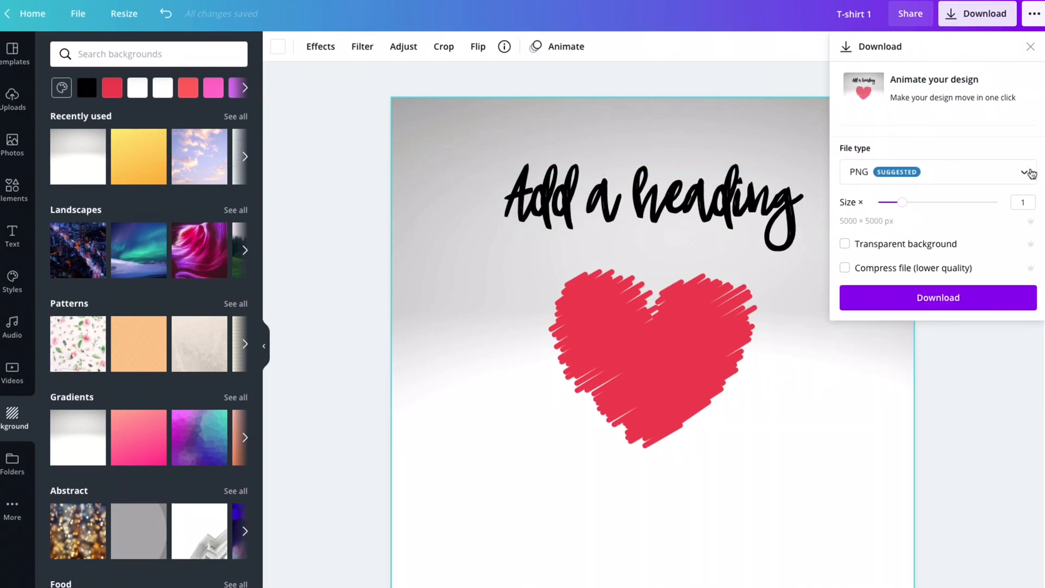
{"action": "left_click", "coordinate": [1027, 172]}
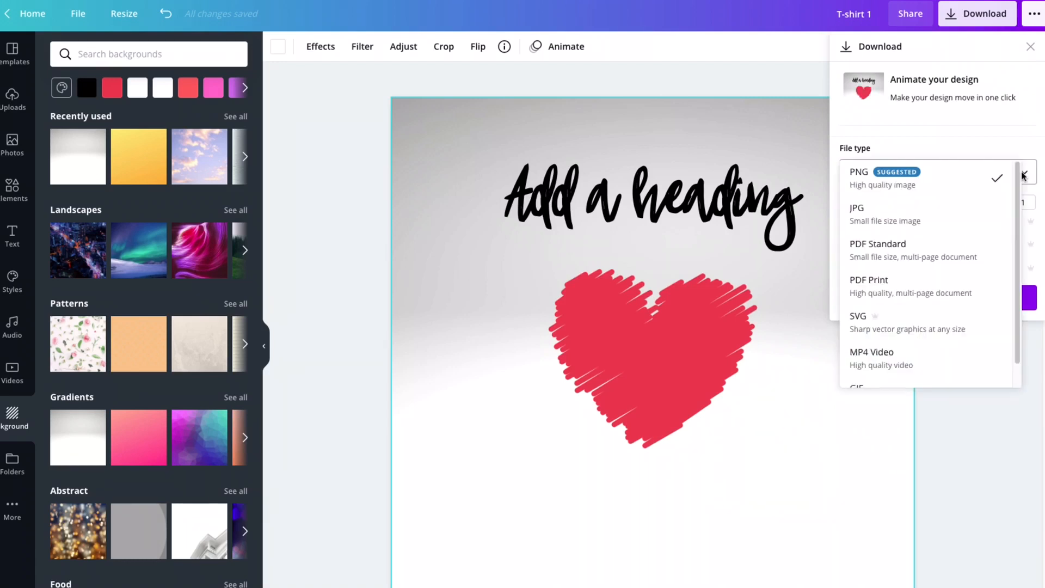
{"action": "mouse_move", "coordinate": [884, 219]}
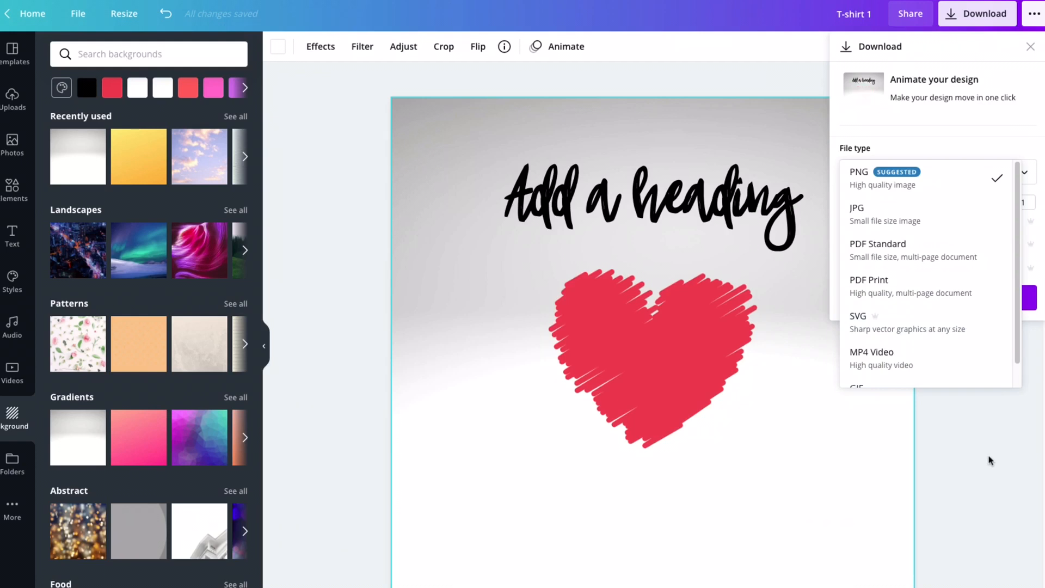
{"action": "left_click", "coordinate": [860, 176]}
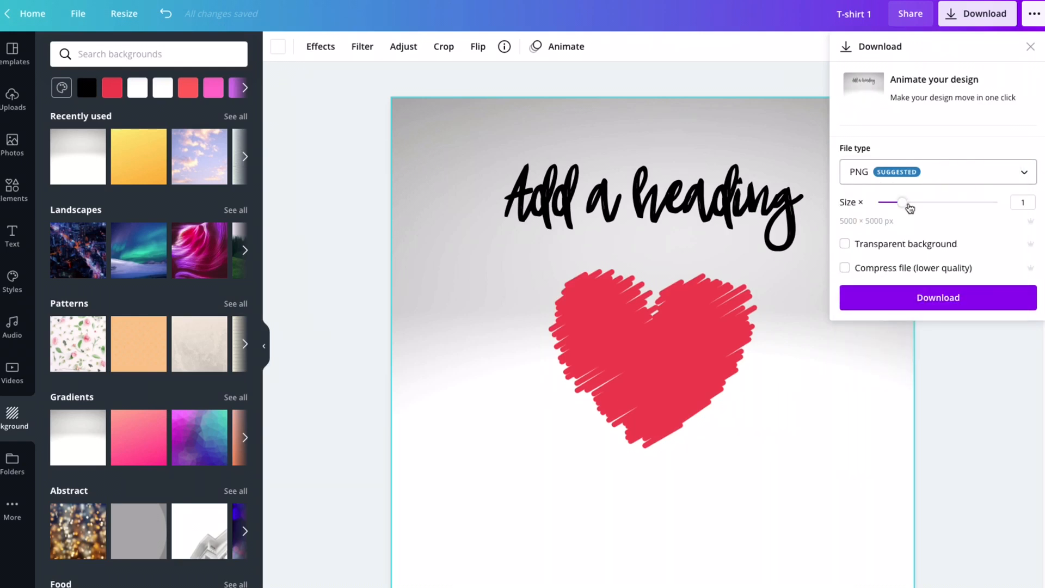
{"action": "left_click_drag", "start_coordinate": [902, 203], "coordinate": [923, 203]}
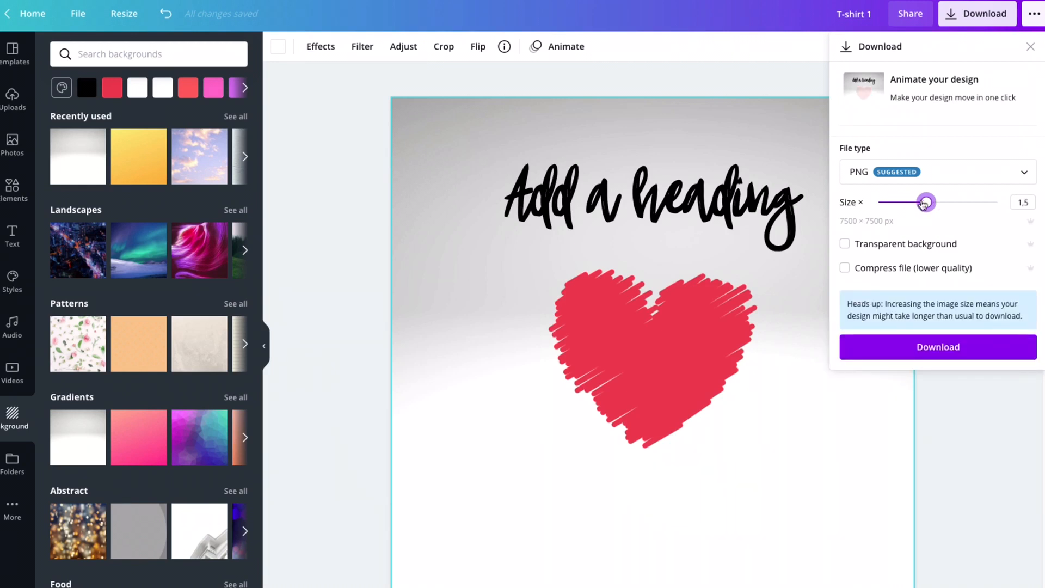
{"action": "left_click_drag", "start_coordinate": [925, 203], "coordinate": [952, 203]}
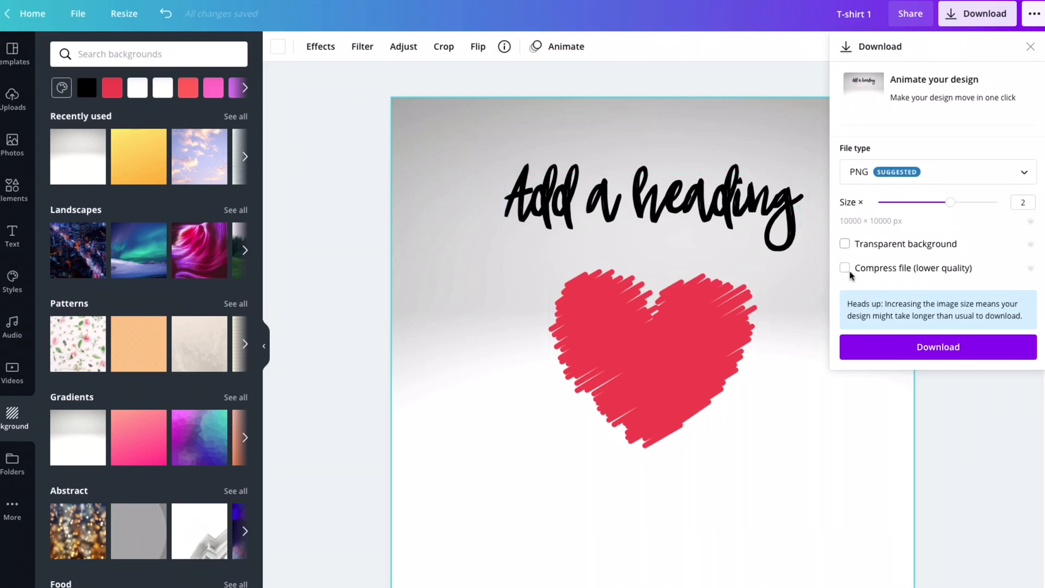
{"action": "left_click", "coordinate": [845, 243]}
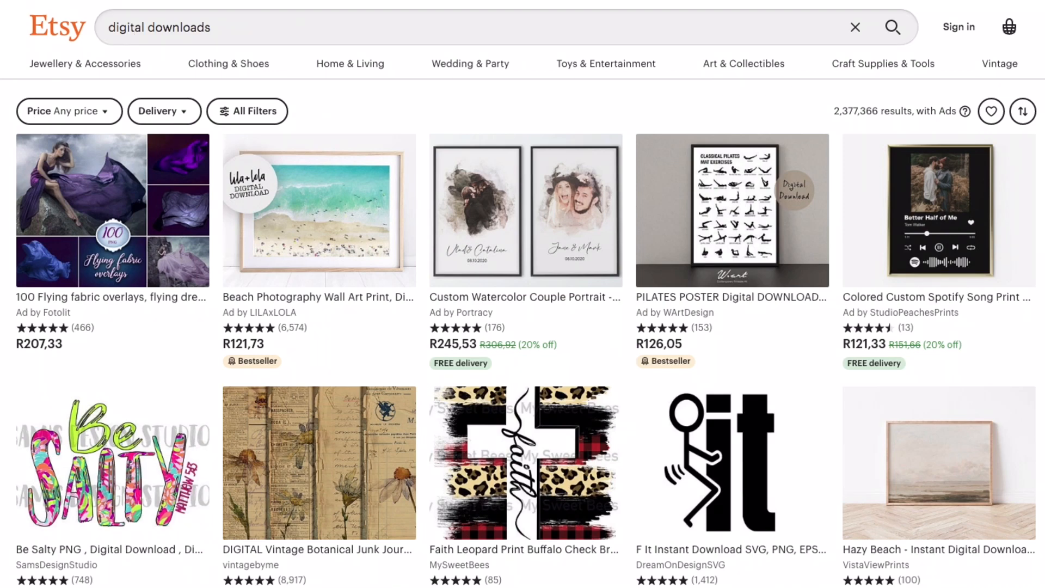
Scroll down through the Etsy digital-downloads results grid to see more listings.
{"action": "scroll", "scroll_direction": "down", "scroll_amount": 3}
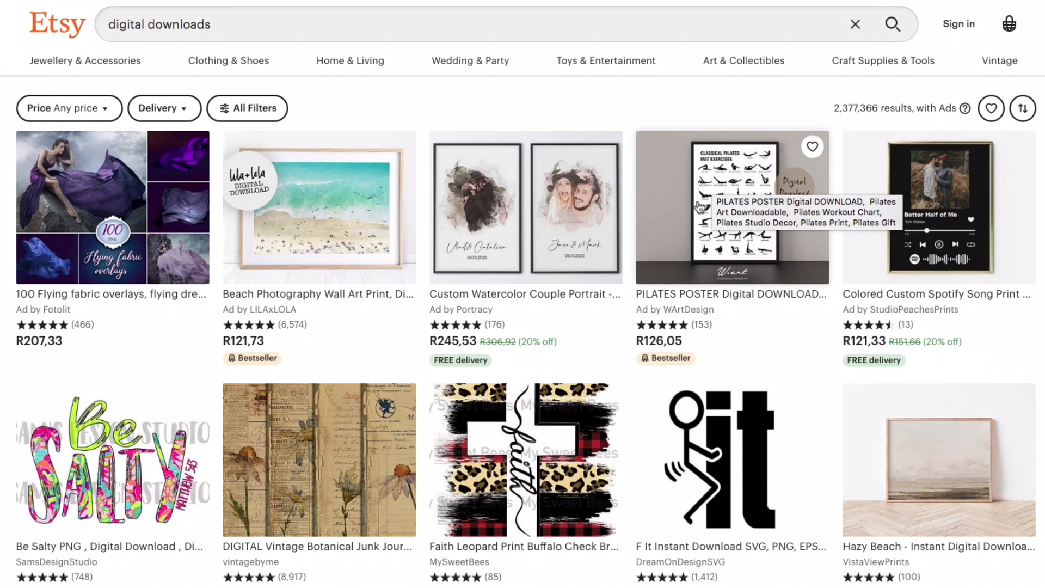
{"action": "mouse_move", "coordinate": [782, 367]}
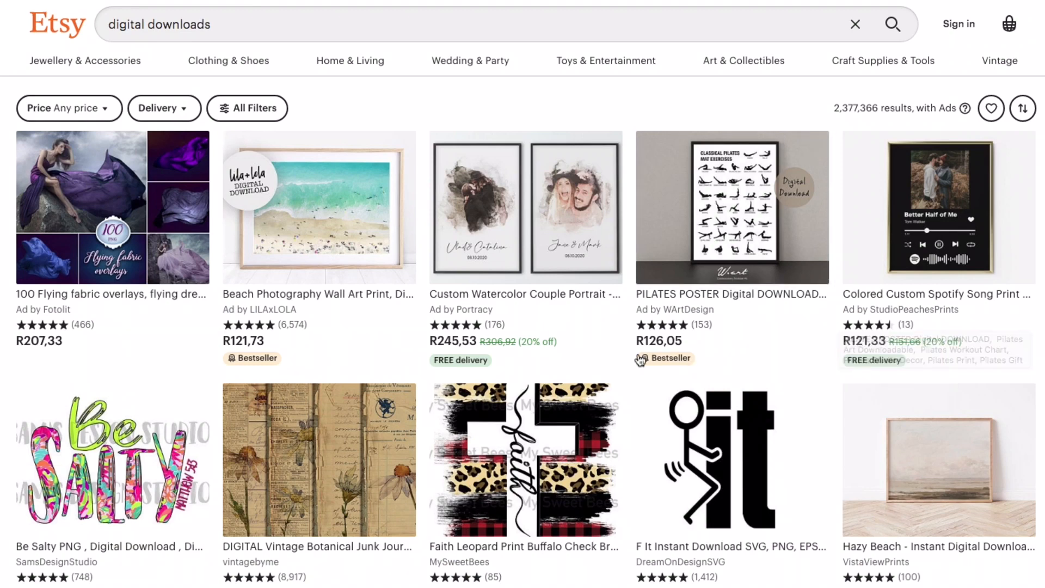
{"action": "scroll", "scroll_direction": "down", "scroll_amount": 3}
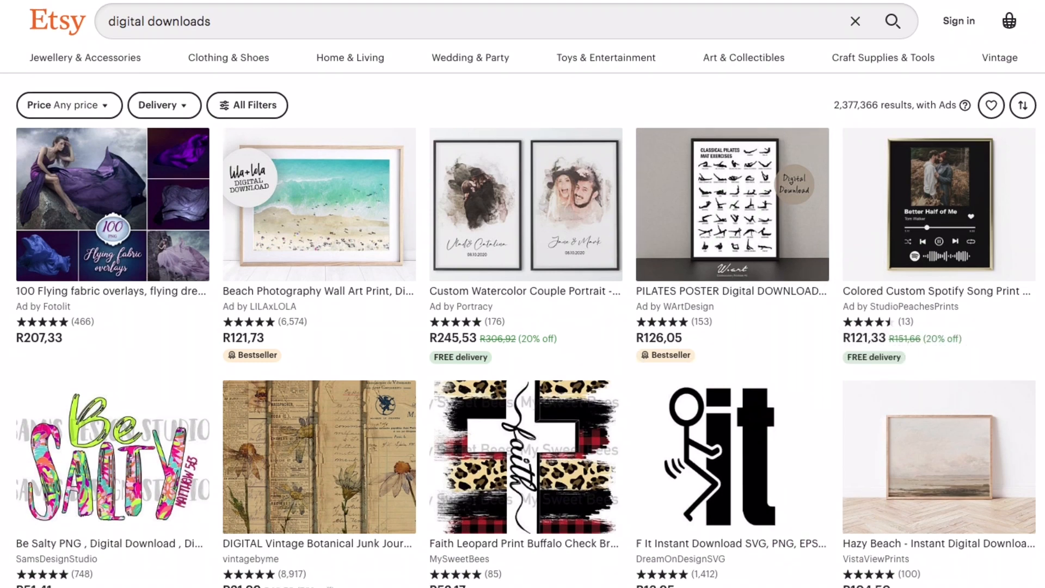
{"action": "scroll", "scroll_direction": "down", "scroll_amount": 3}
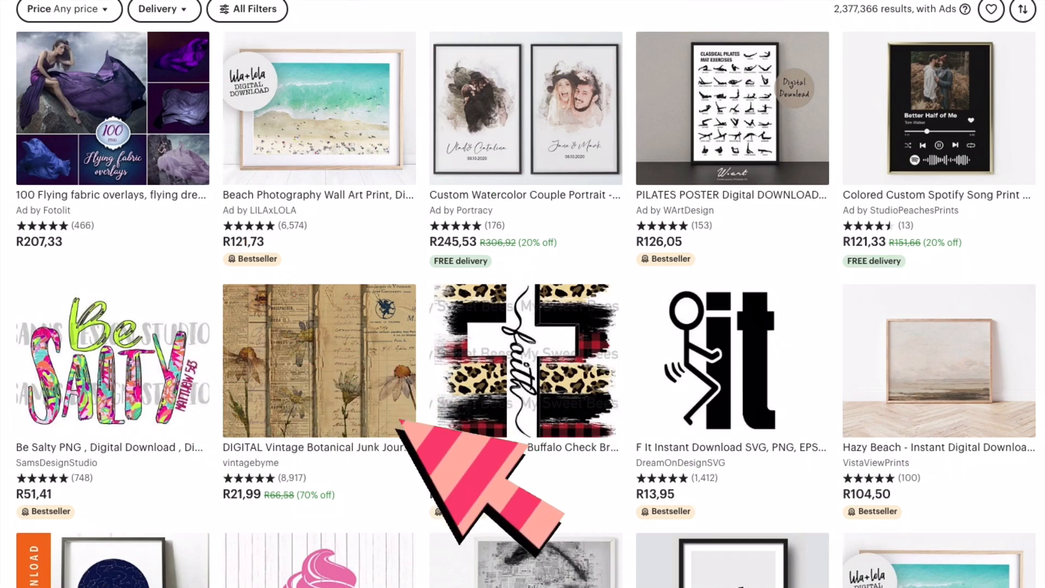
{"action": "scroll", "scroll_direction": "down", "scroll_amount": 3}
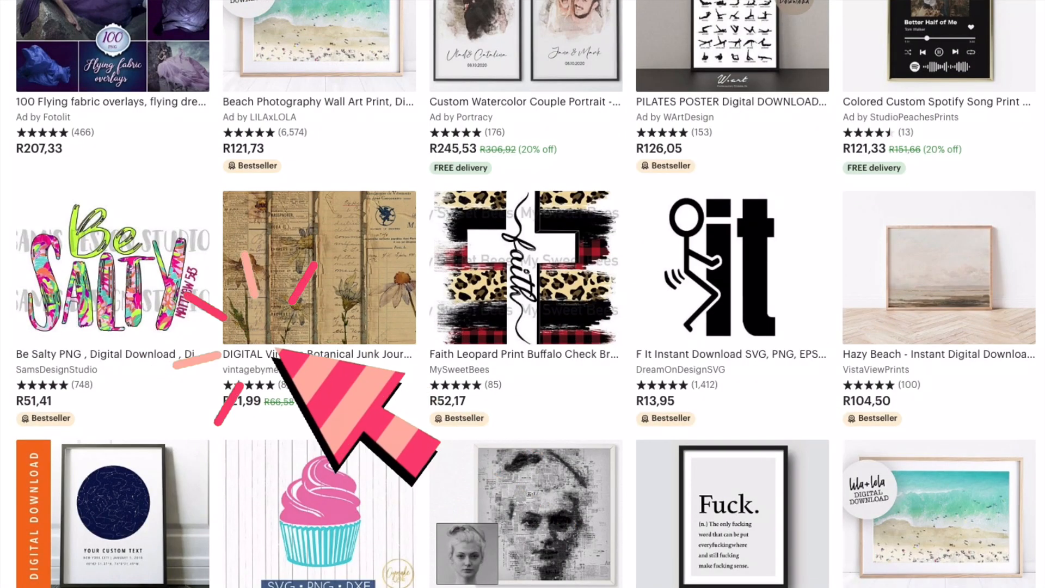
{"action": "mouse_move", "coordinate": [132, 337]}
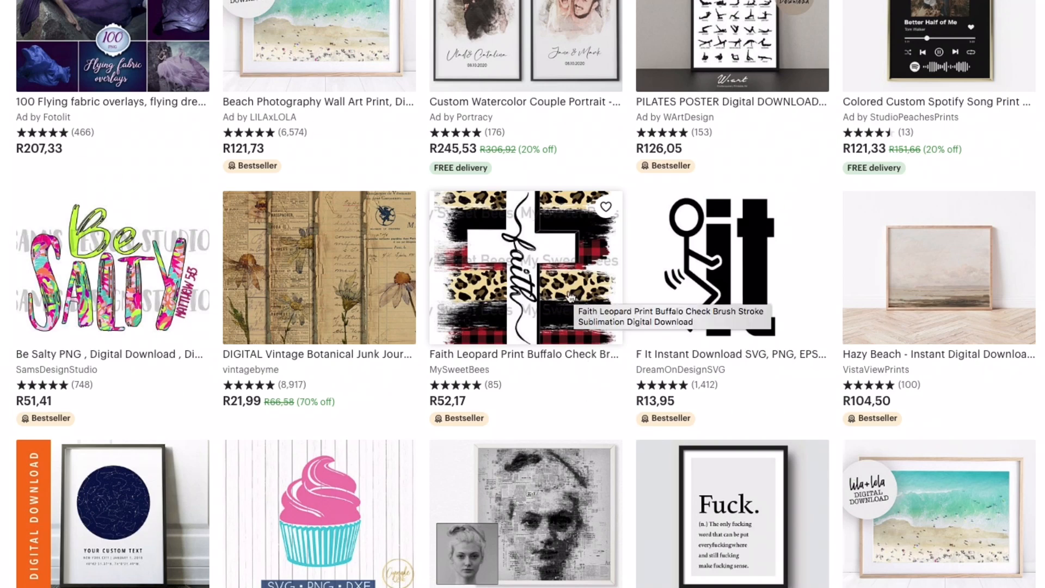
{"action": "mouse_move", "coordinate": [534, 361]}
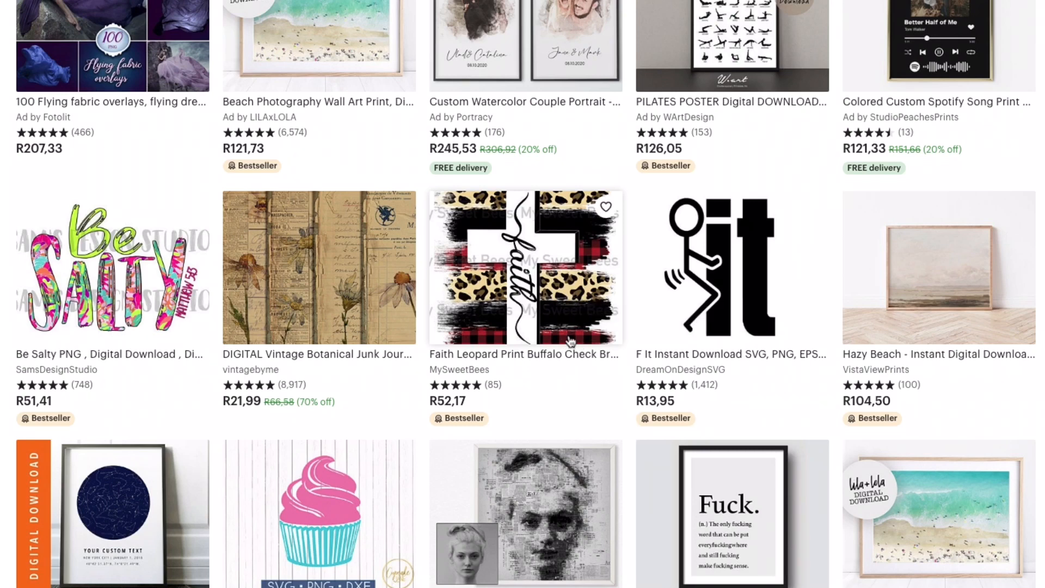
{"action": "mouse_move", "coordinate": [566, 346]}
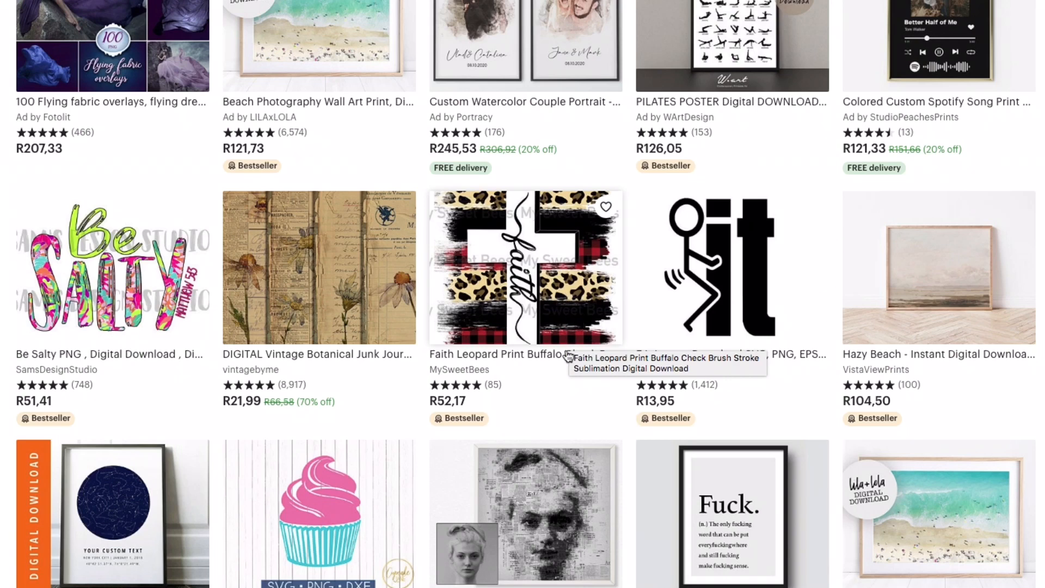
{"action": "mouse_move", "coordinate": [424, 138]}
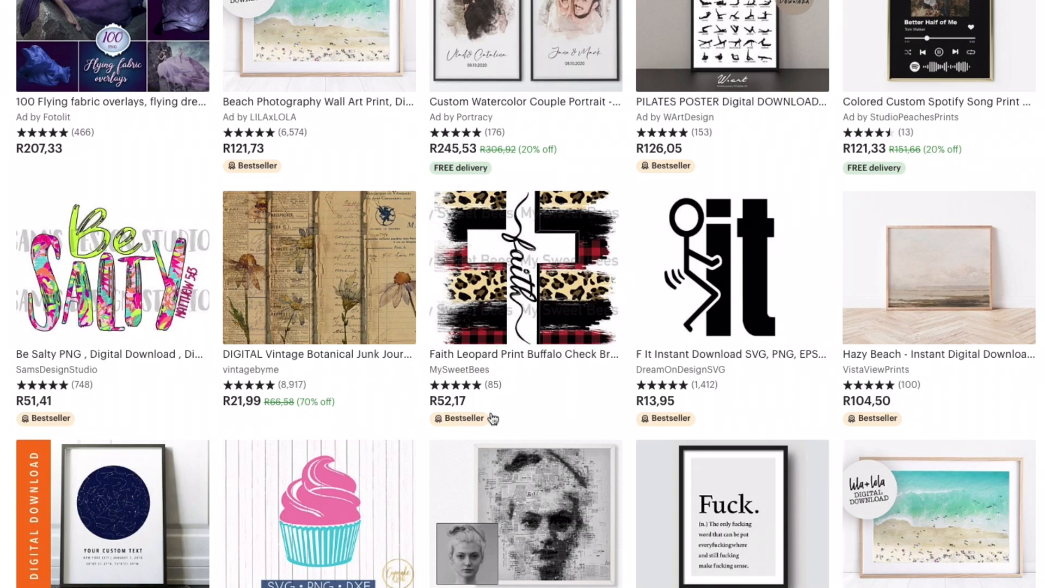
{"action": "scroll", "scroll_direction": "down", "scroll_amount": 3}
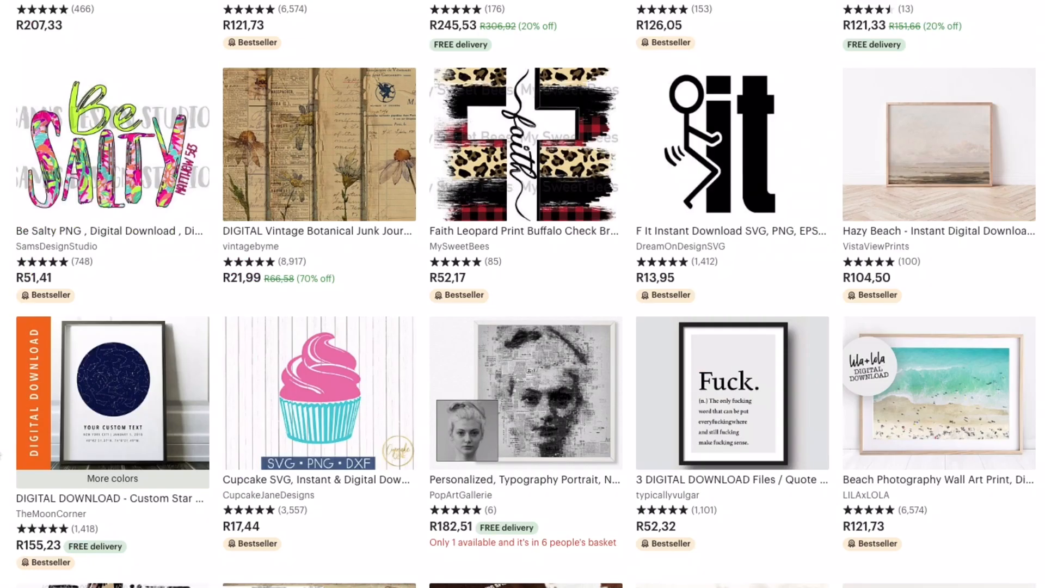
{"action": "scroll", "scroll_direction": "down", "scroll_amount": 3}
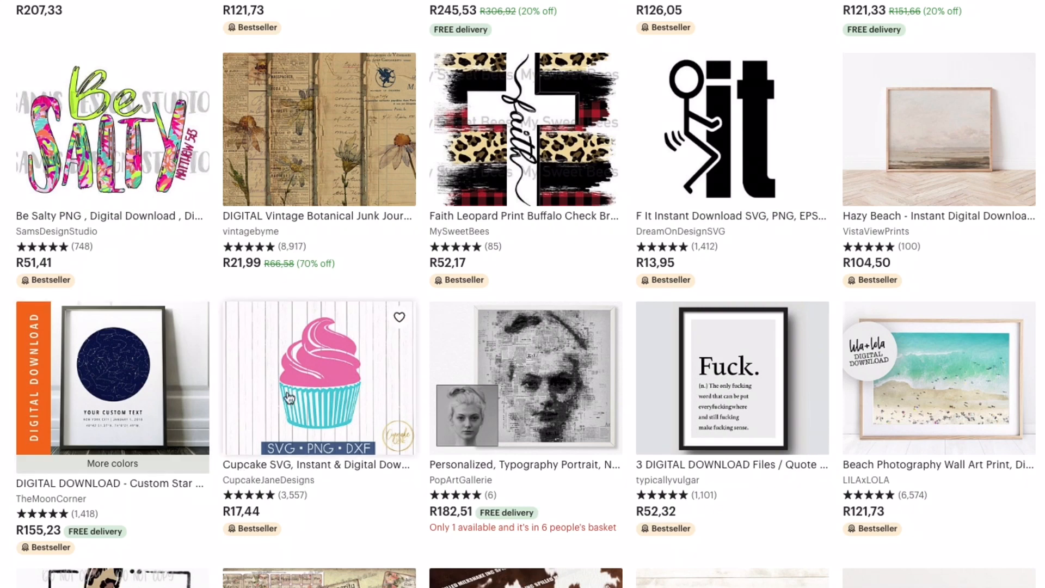
{"action": "mouse_move", "coordinate": [294, 513]}
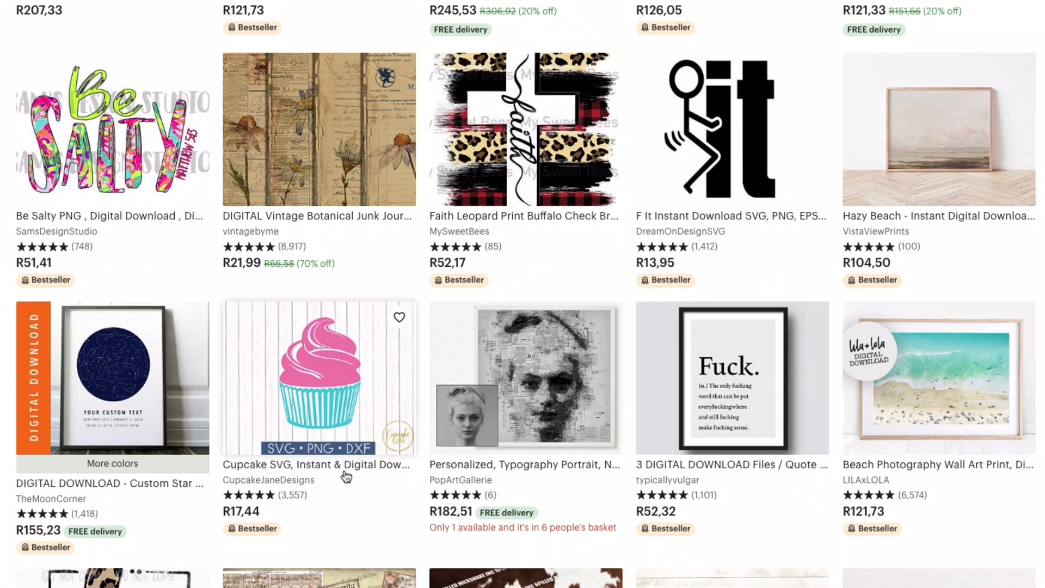
{"action": "mouse_move", "coordinate": [345, 465]}
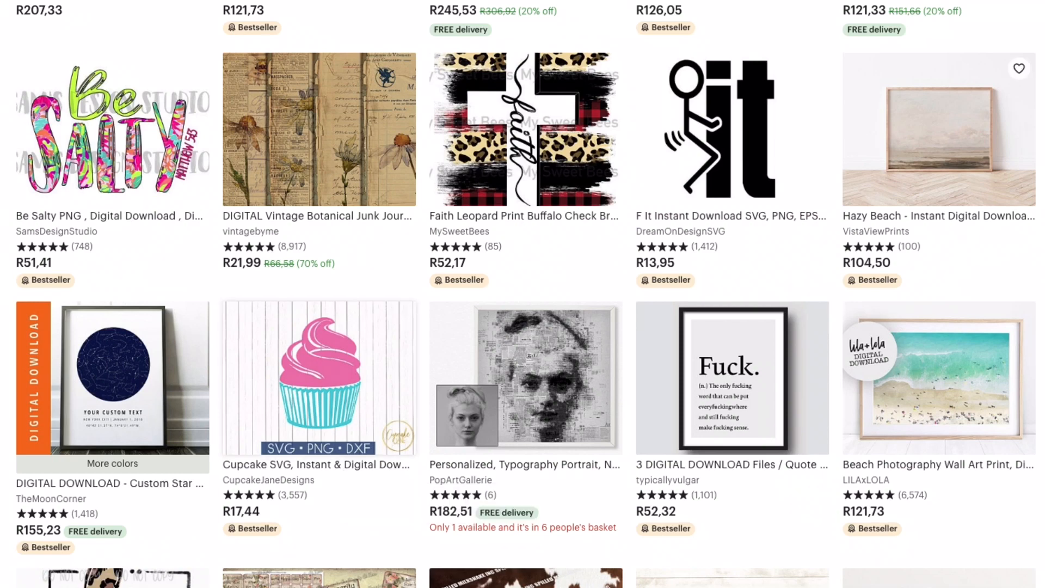
{"action": "mouse_move", "coordinate": [256, 534]}
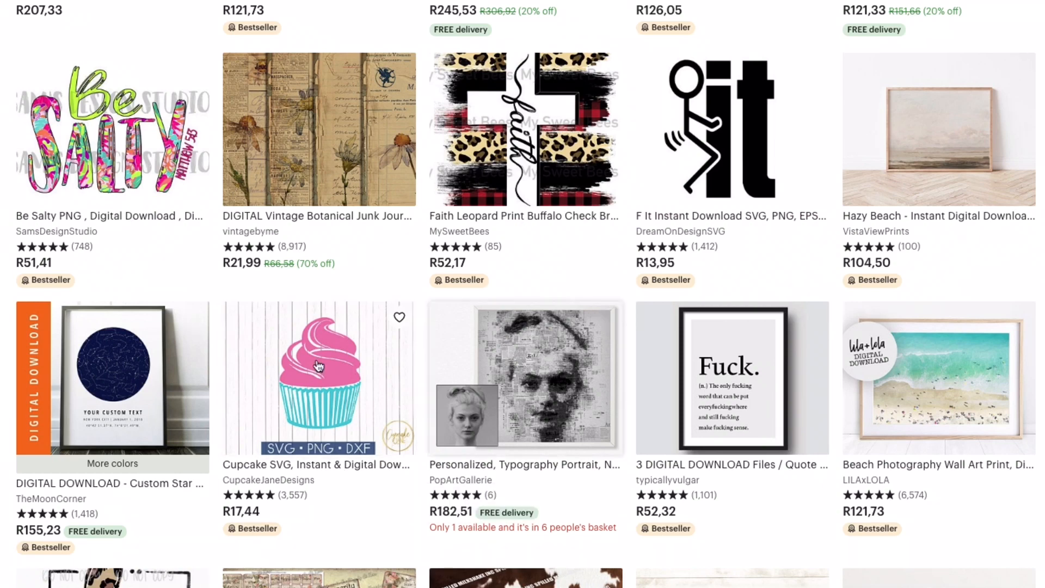
{"action": "mouse_move", "coordinate": [365, 398]}
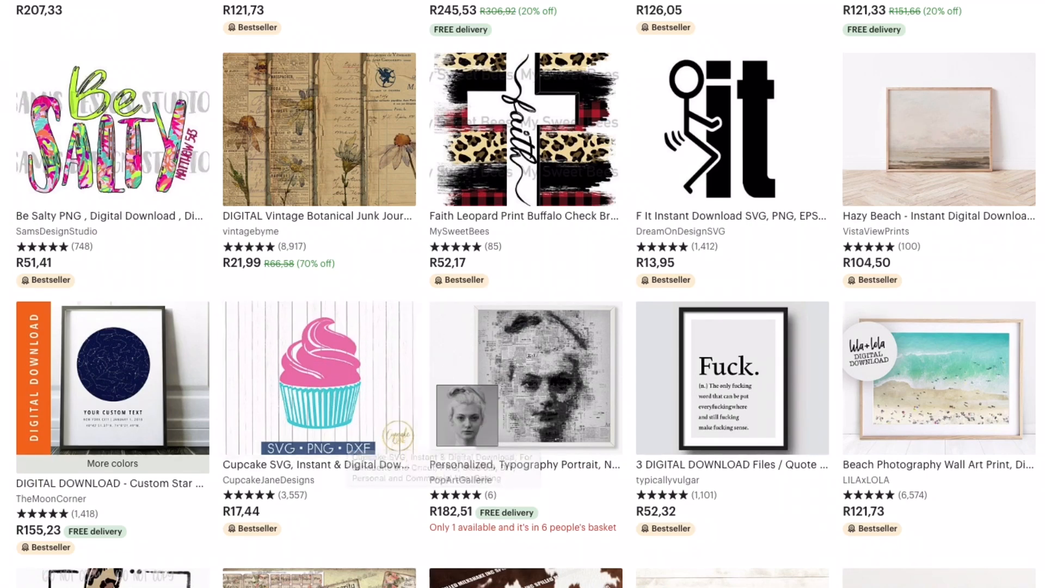
{"action": "scroll", "scroll_direction": "down", "scroll_amount": 3}
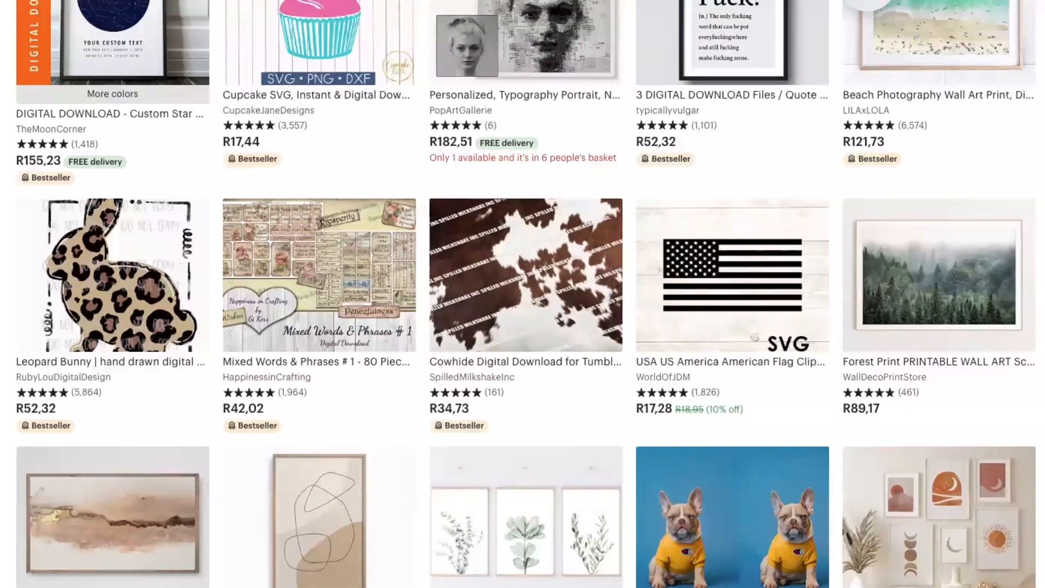
{"action": "scroll", "scroll_direction": "down", "scroll_amount": 3}
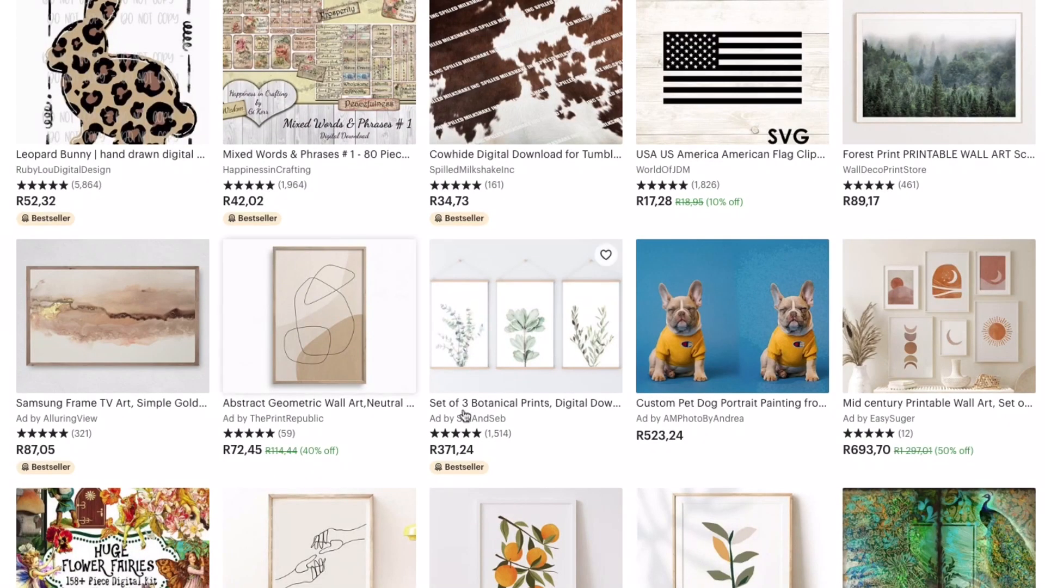
{"action": "mouse_move", "coordinate": [546, 412]}
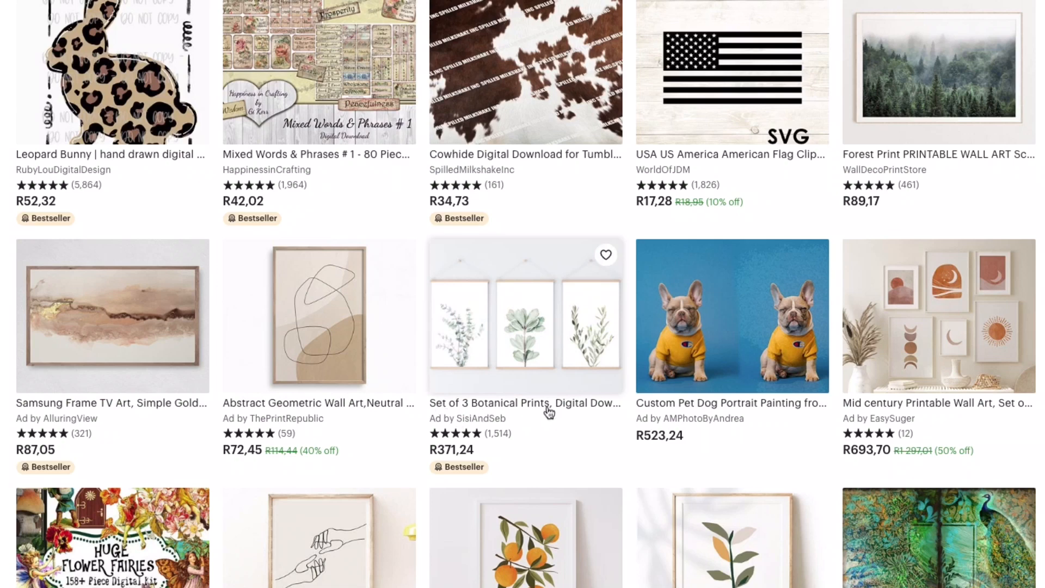
{"action": "mouse_move", "coordinate": [560, 441]}
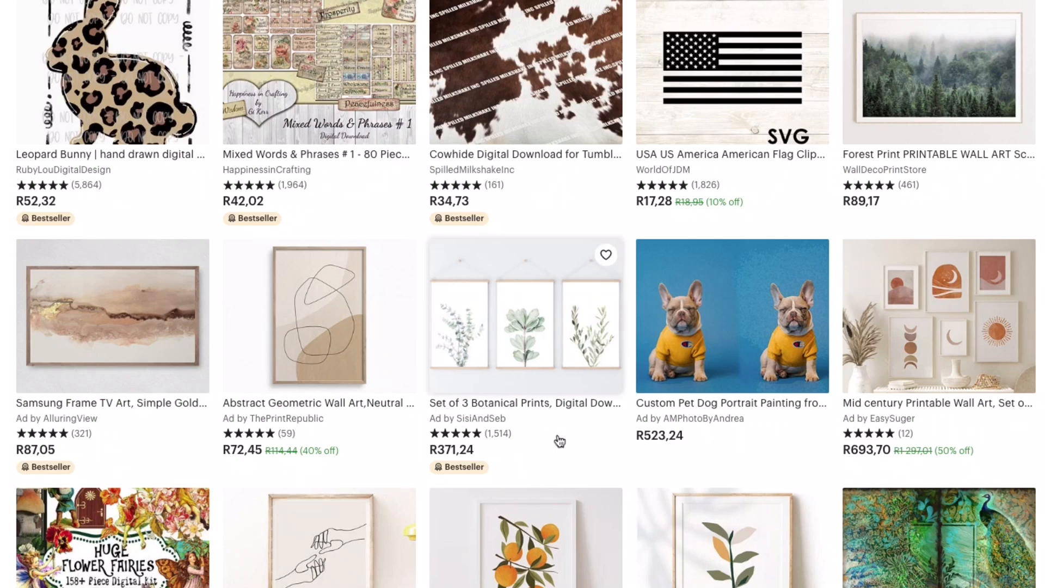
{"action": "mouse_move", "coordinate": [537, 363]}
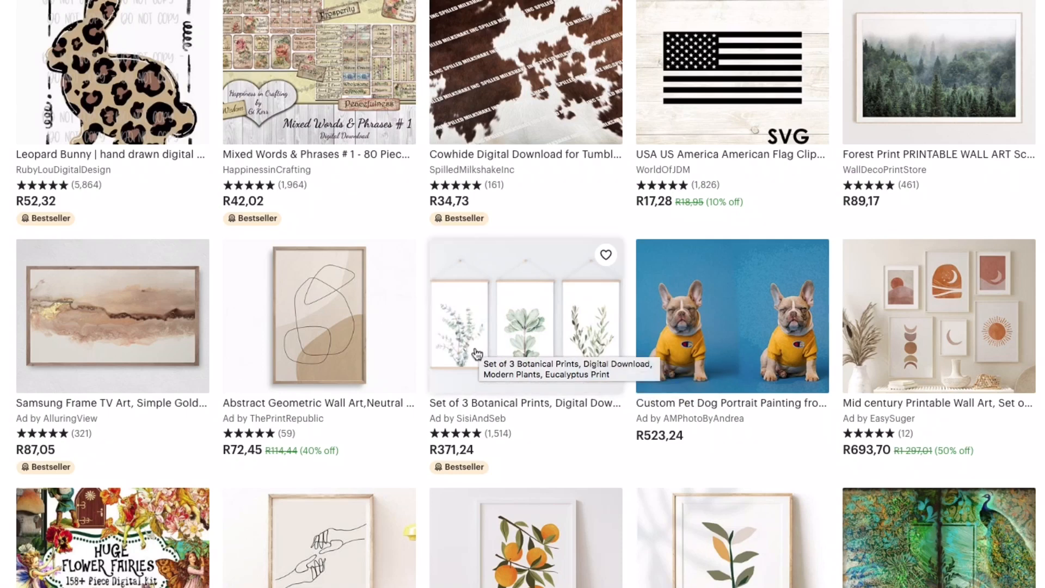
{"action": "mouse_move", "coordinate": [473, 459]}
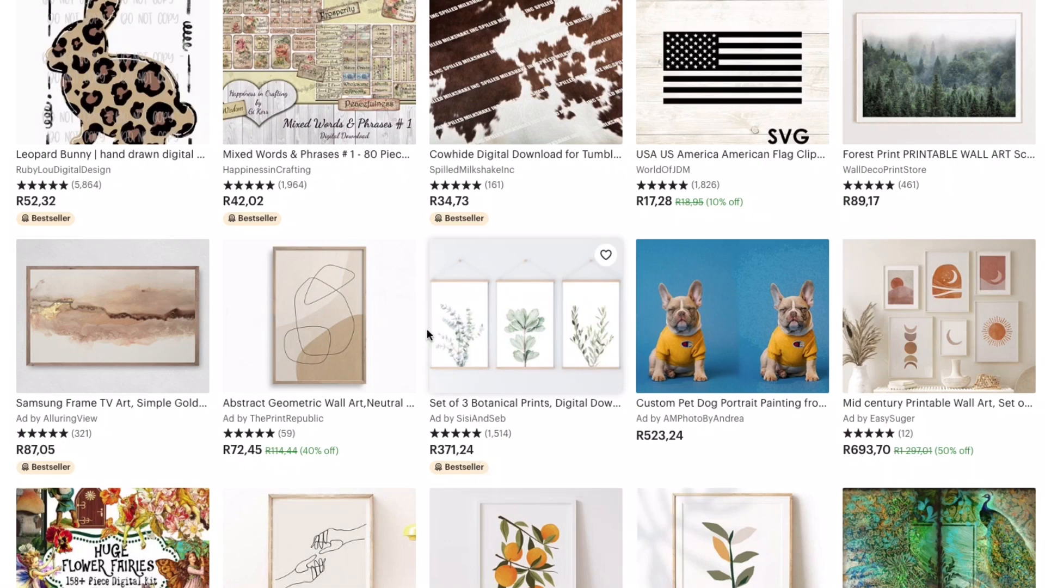
{"action": "mouse_move", "coordinate": [545, 337]}
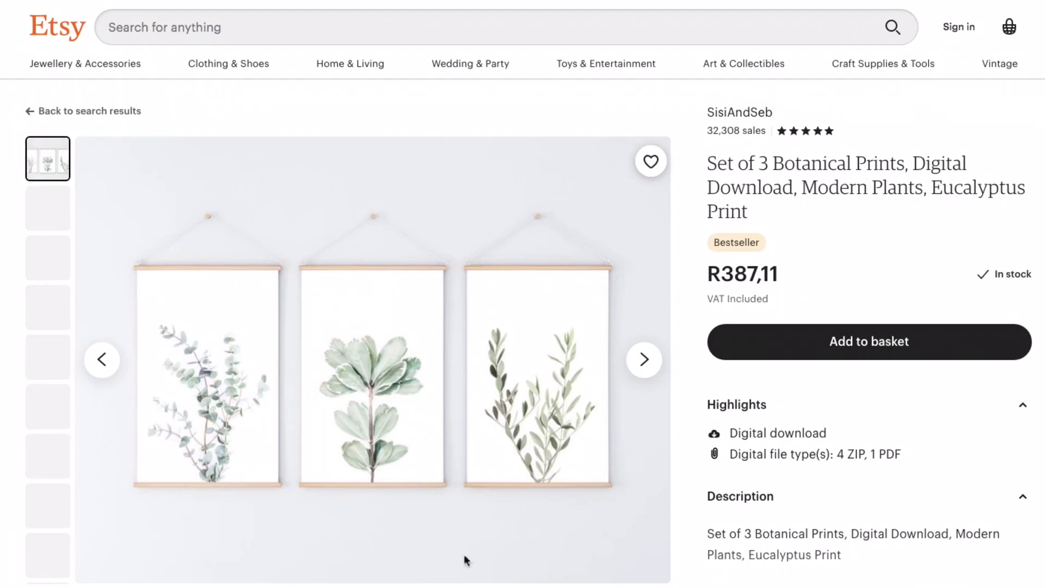
{"action": "scroll", "scroll_direction": "down", "scroll_amount": 3}
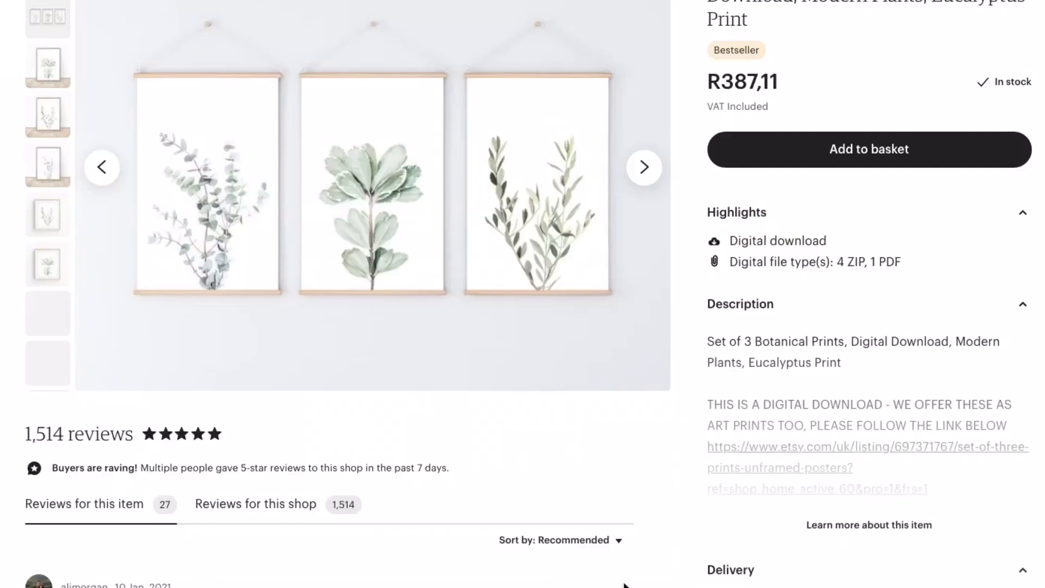
{"action": "scroll", "scroll_direction": "down", "scroll_amount": 3}
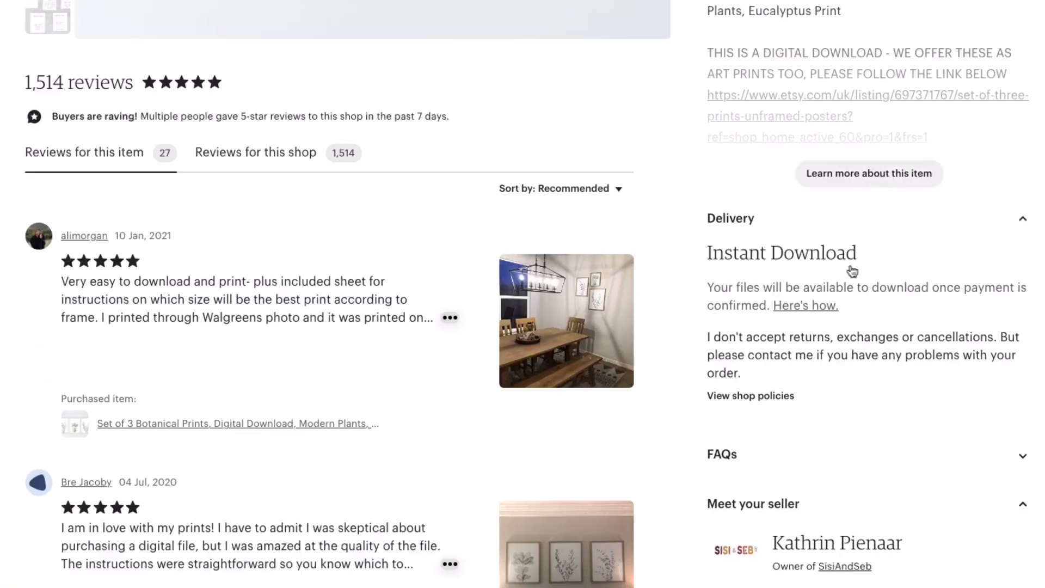
{"action": "left_click", "coordinate": [868, 173]}
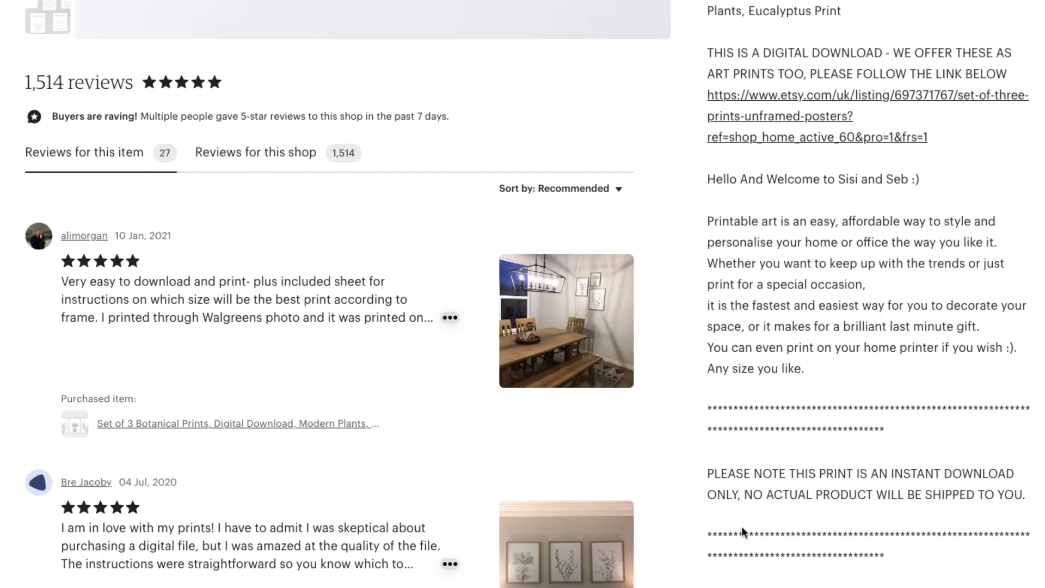
{"action": "scroll", "scroll_direction": "down", "scroll_amount": 3}
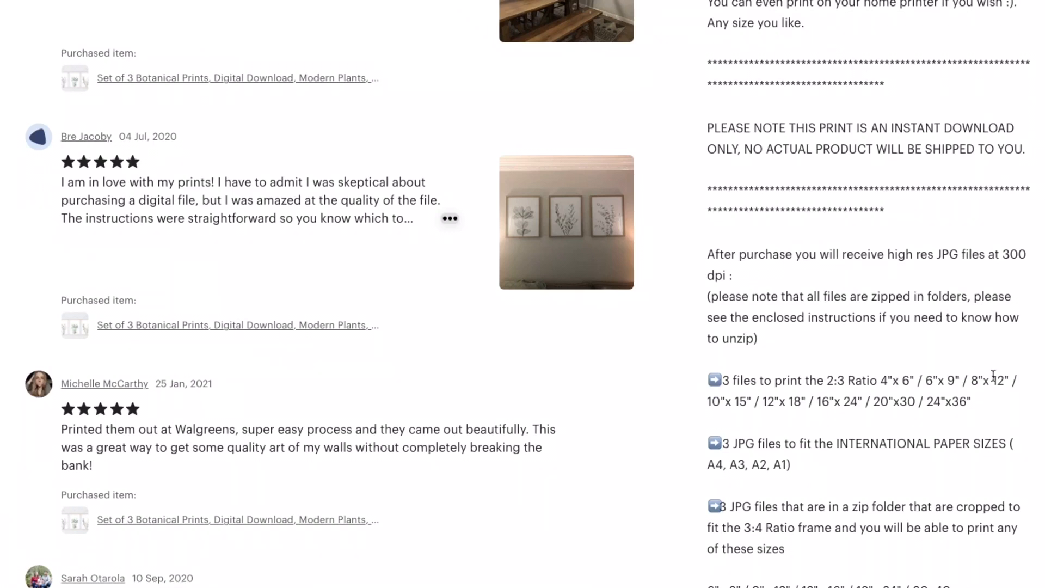
{"action": "mouse_move", "coordinate": [809, 402]}
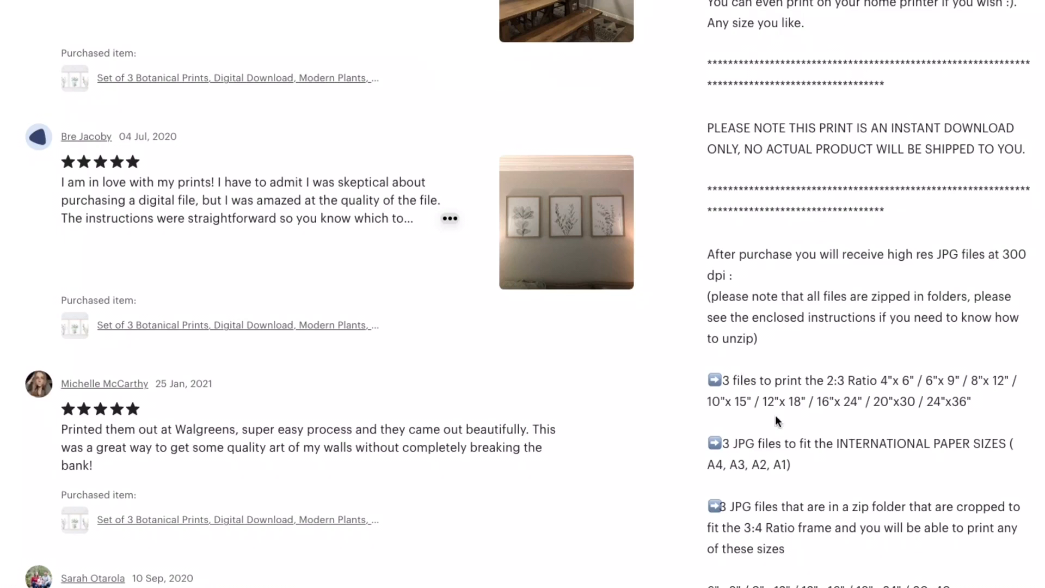
{"action": "mouse_move", "coordinate": [521, 232]}
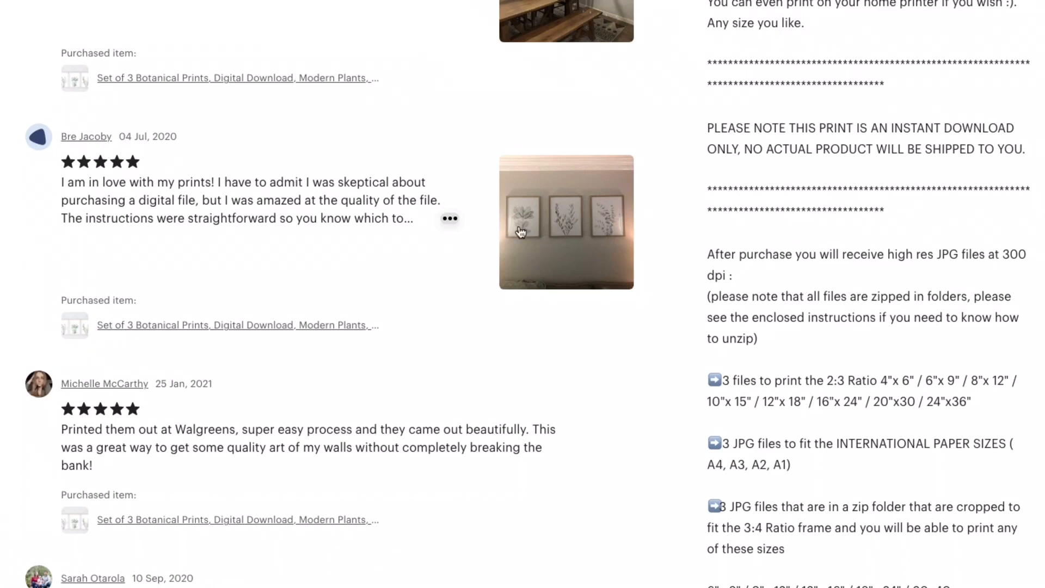
{"action": "mouse_move", "coordinate": [863, 390]}
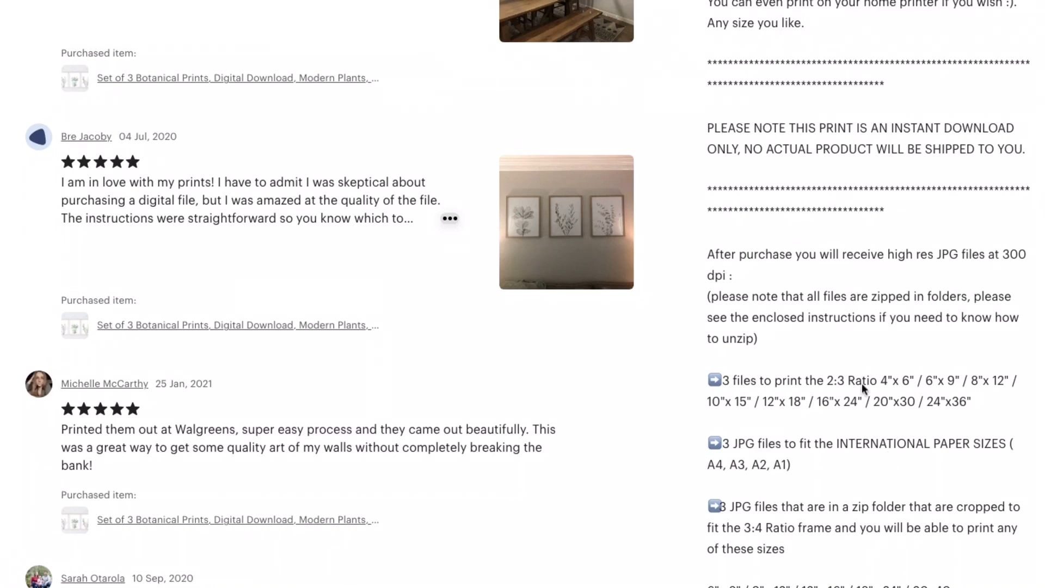
{"action": "mouse_move", "coordinate": [726, 443]}
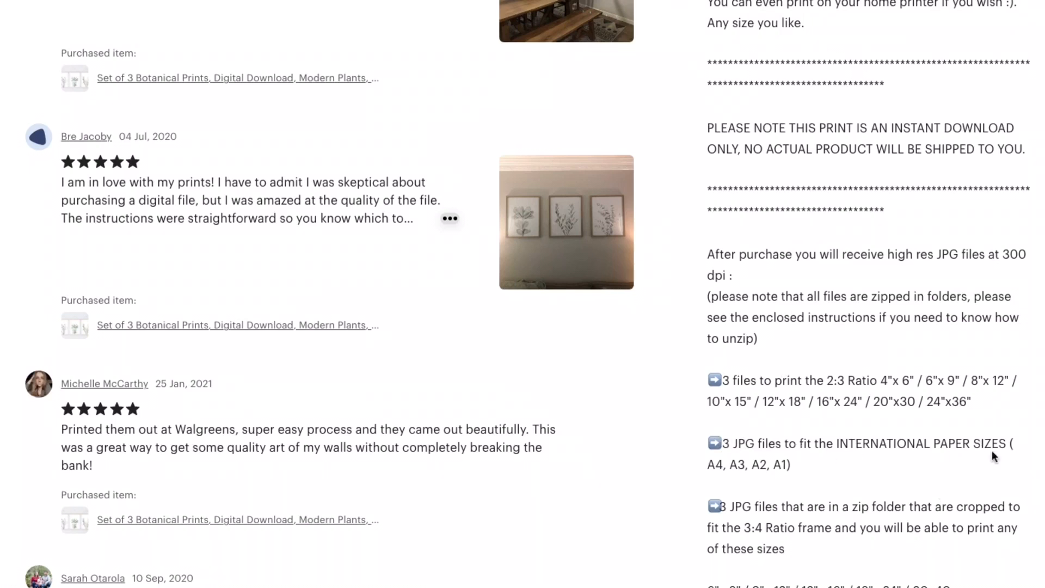
{"action": "scroll", "scroll_direction": "down", "scroll_amount": 3}
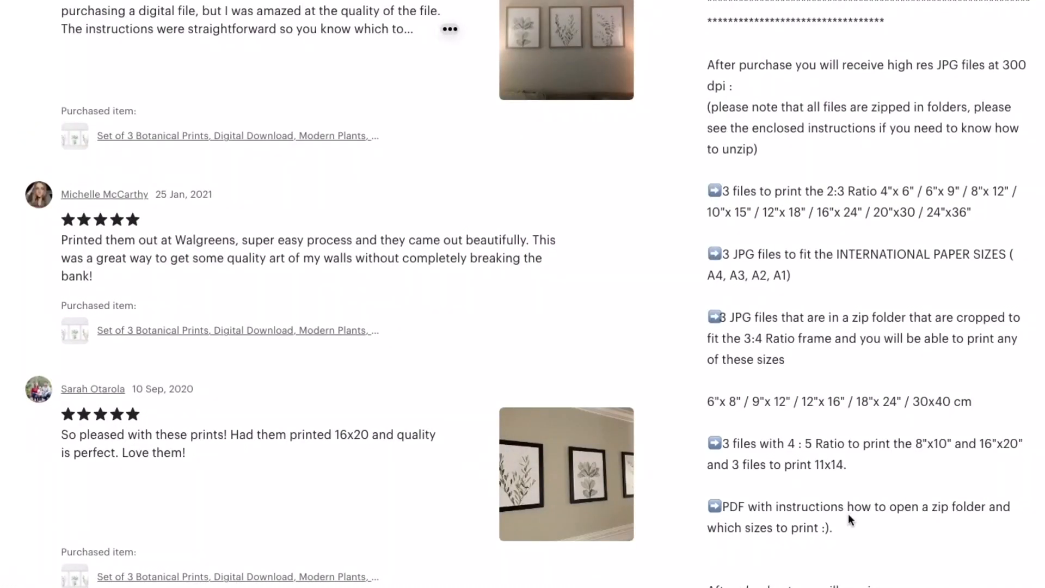
{"action": "scroll", "scroll_direction": "down", "scroll_amount": 3}
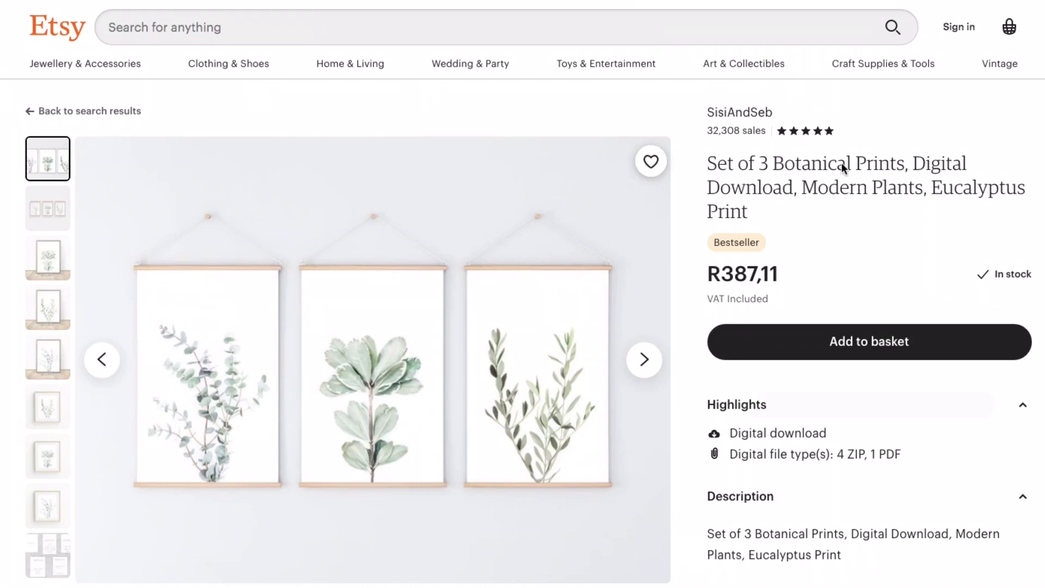
{"action": "mouse_move", "coordinate": [283, 353]}
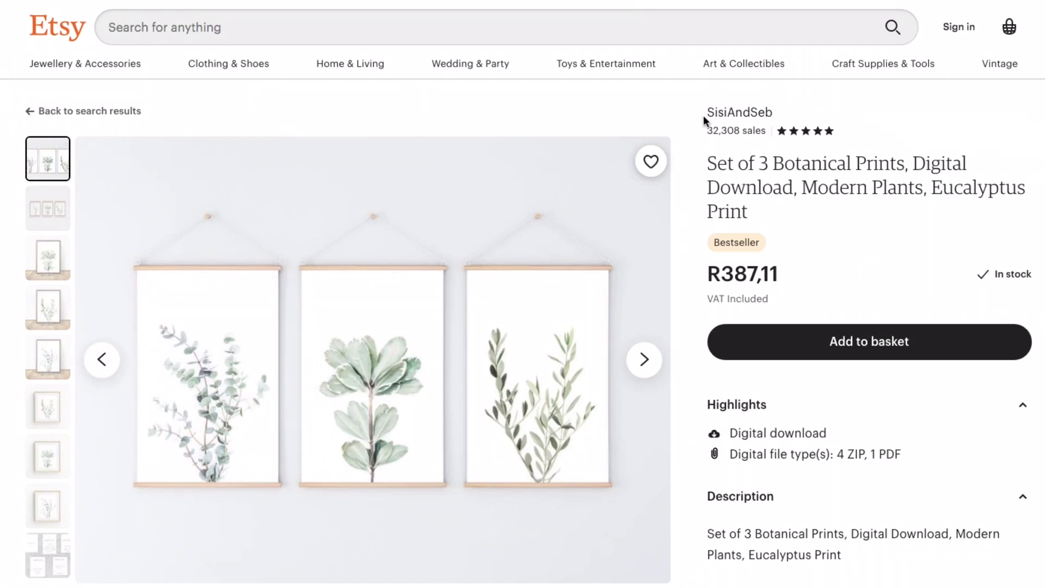
{"action": "mouse_move", "coordinate": [763, 462]}
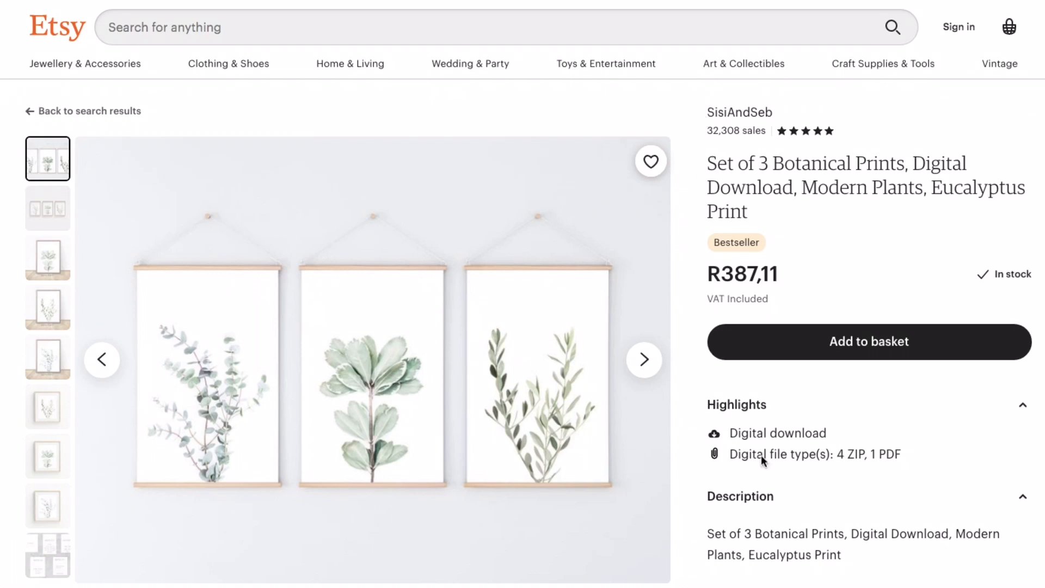
{"action": "mouse_move", "coordinate": [775, 151]}
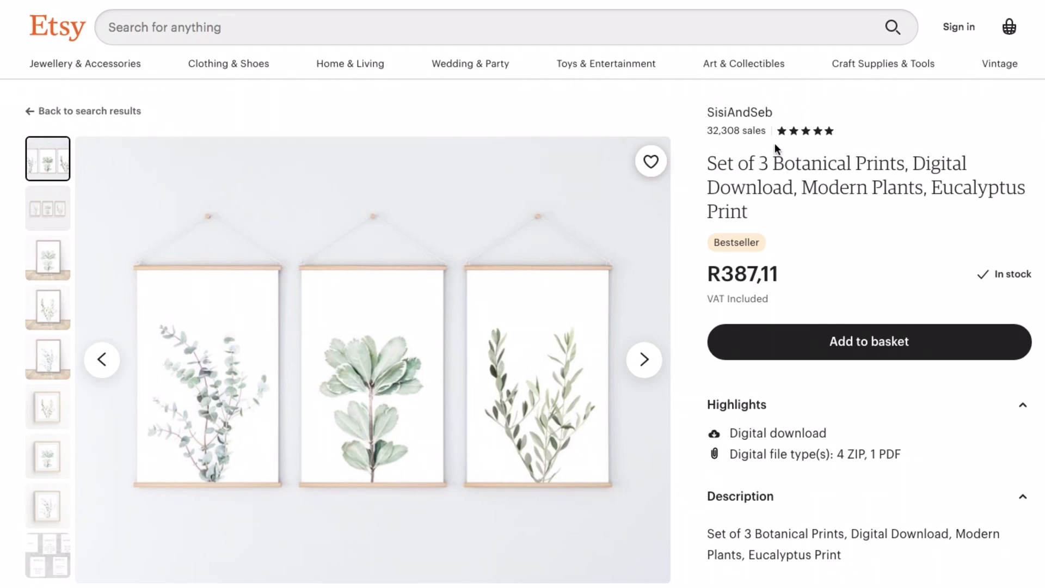
{"action": "mouse_move", "coordinate": [807, 500]}
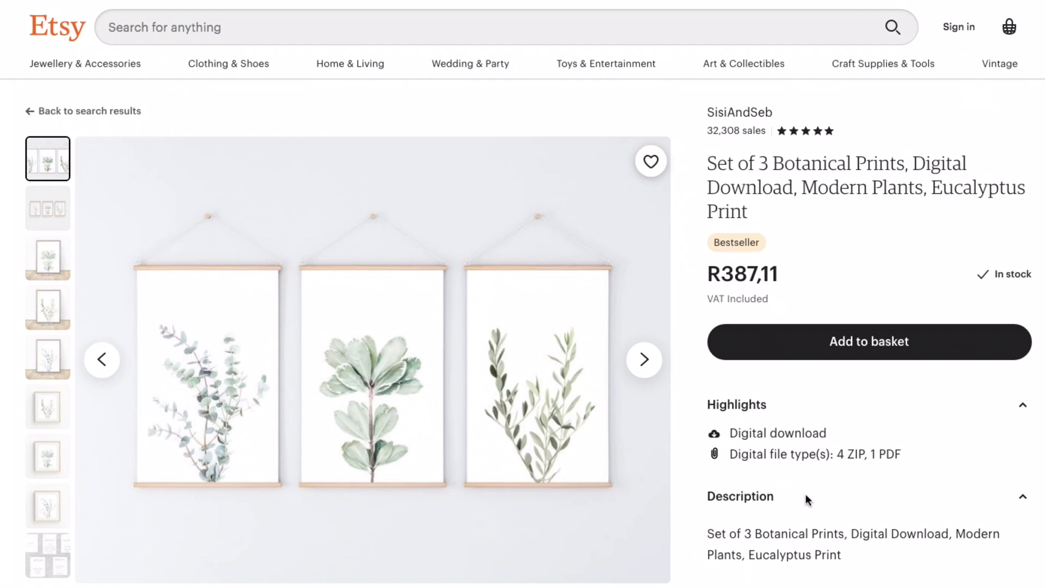
{"action": "mouse_move", "coordinate": [717, 142]}
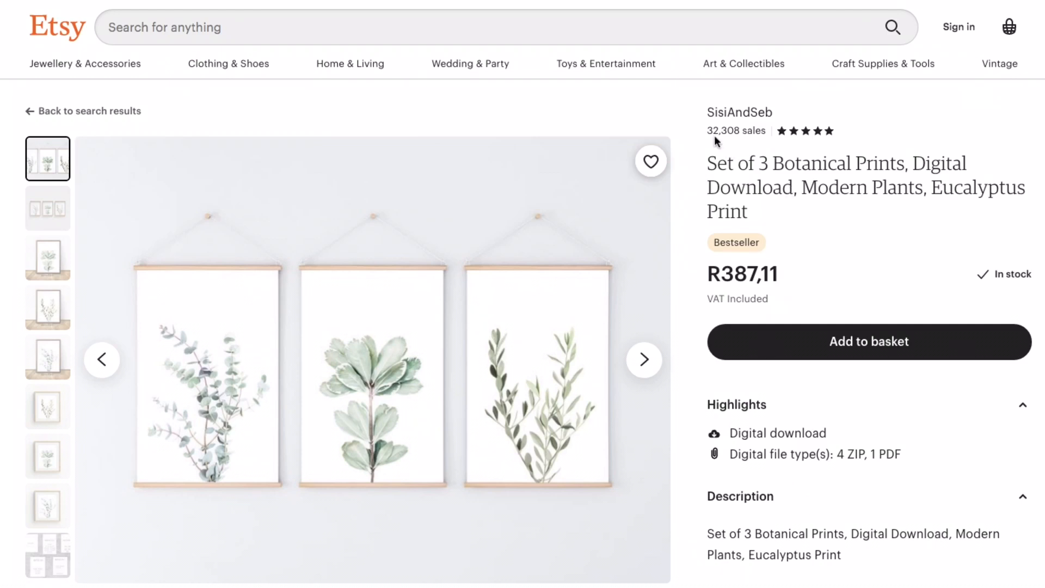
{"action": "mouse_move", "coordinate": [721, 152]}
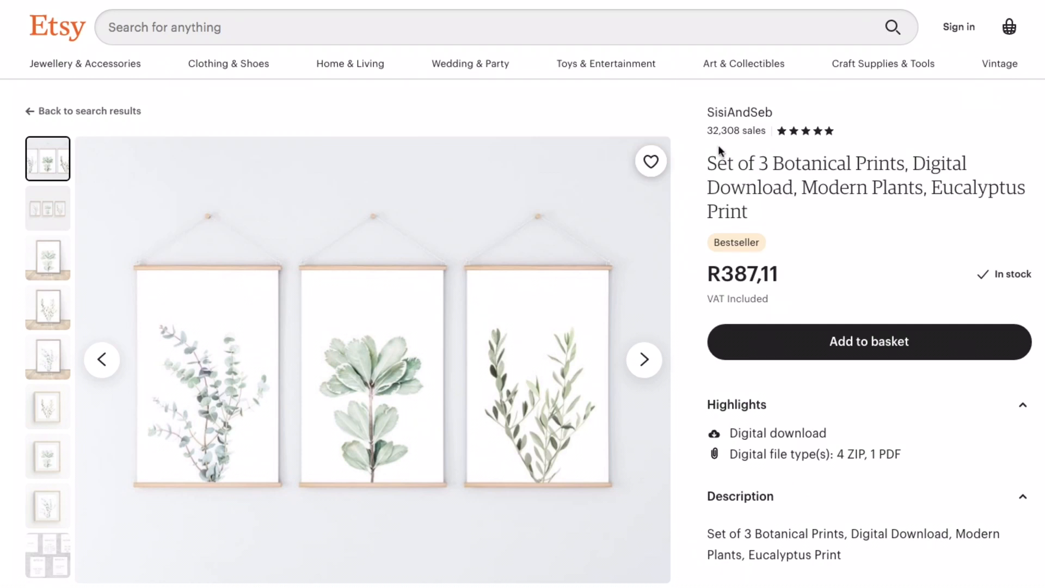
{"action": "mouse_move", "coordinate": [795, 507]}
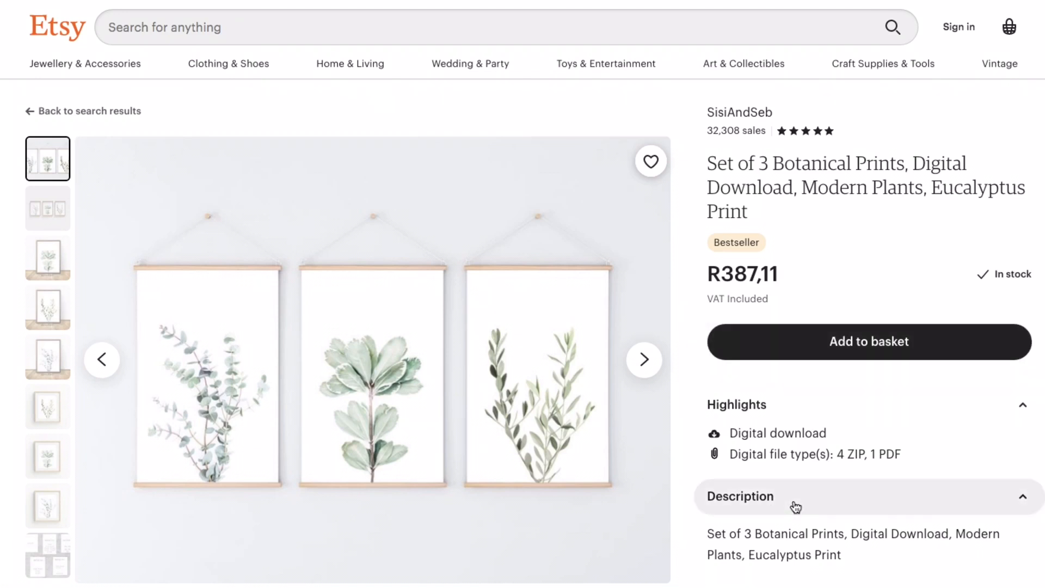
{"action": "mouse_move", "coordinate": [819, 508]}
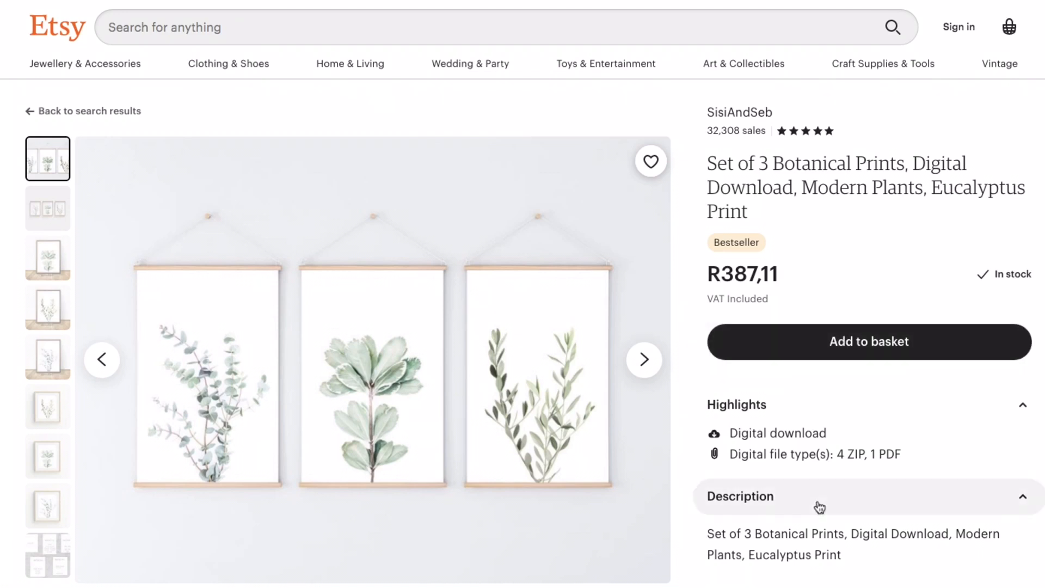
{"action": "mouse_move", "coordinate": [692, 47]}
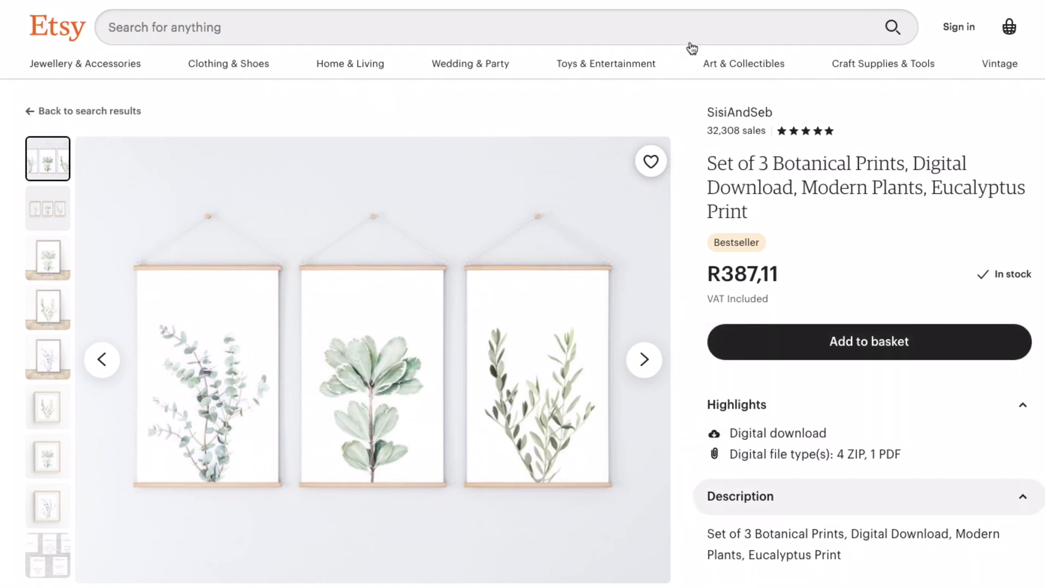
{"action": "mouse_move", "coordinate": [39, 343]}
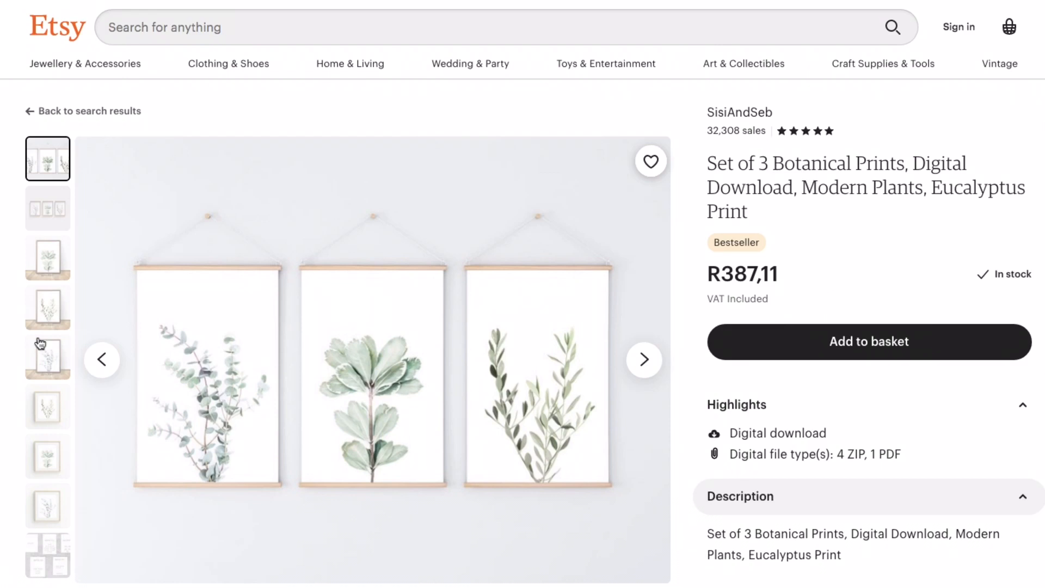
{"action": "mouse_move", "coordinate": [896, 258]}
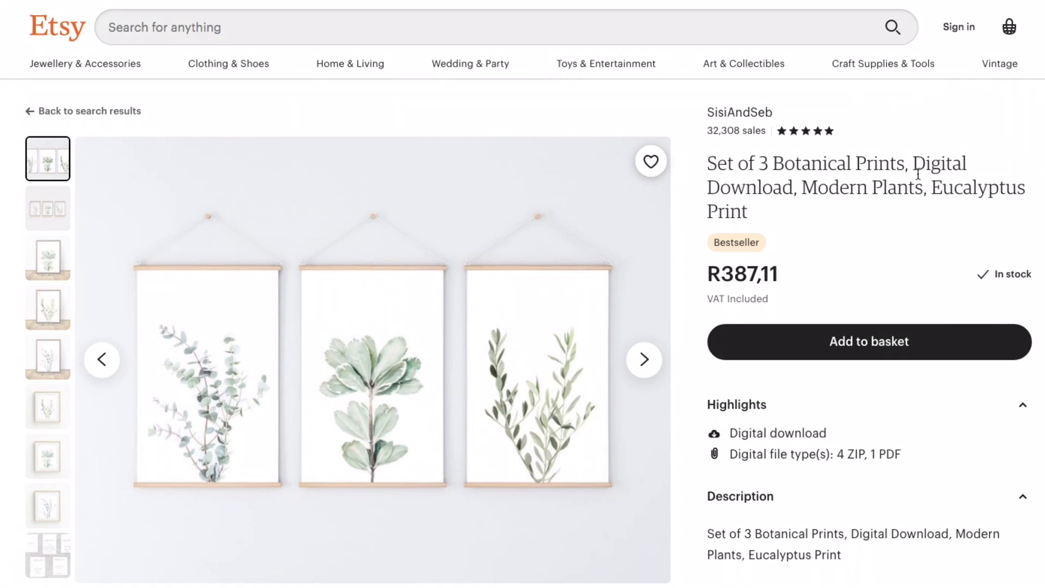
Scroll through the botanical prints listing's highlights before leaving for the Canva home tab.
{"action": "scroll", "scroll_direction": "down", "scroll_amount": 3}
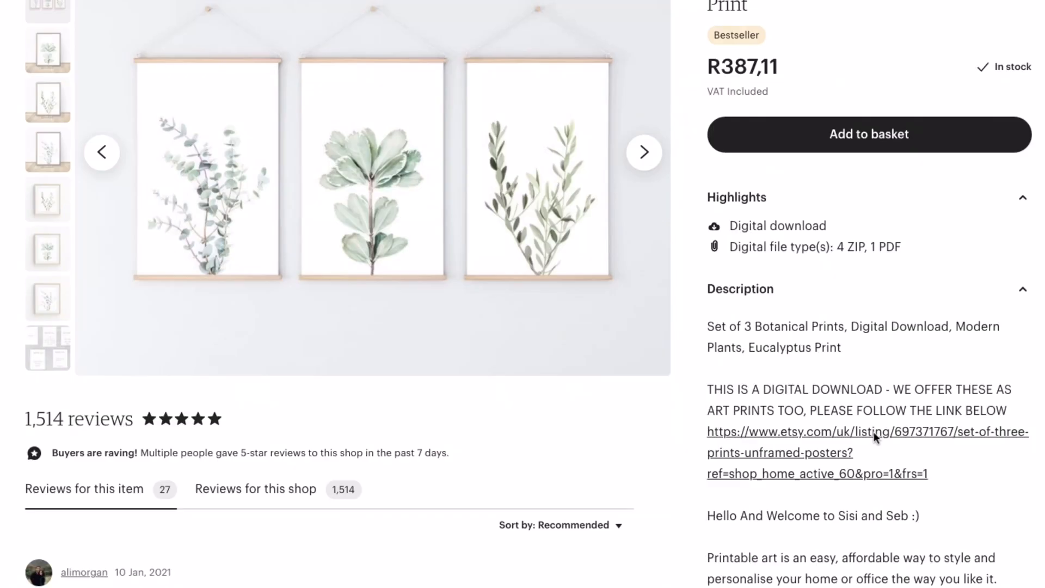
{"action": "scroll", "scroll_direction": "down", "scroll_amount": 3}
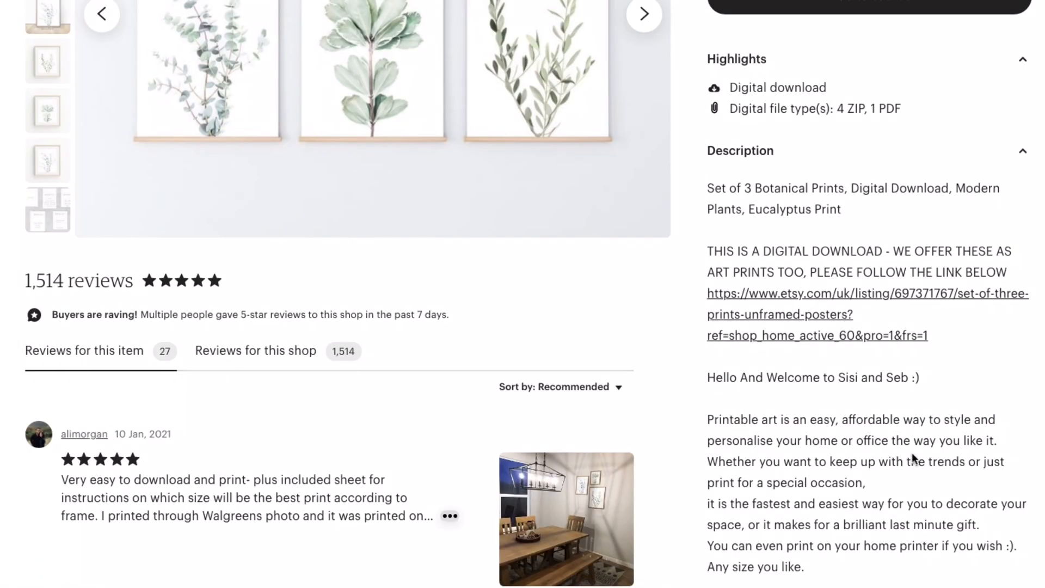
{"action": "scroll", "scroll_direction": "up", "scroll_amount": 3}
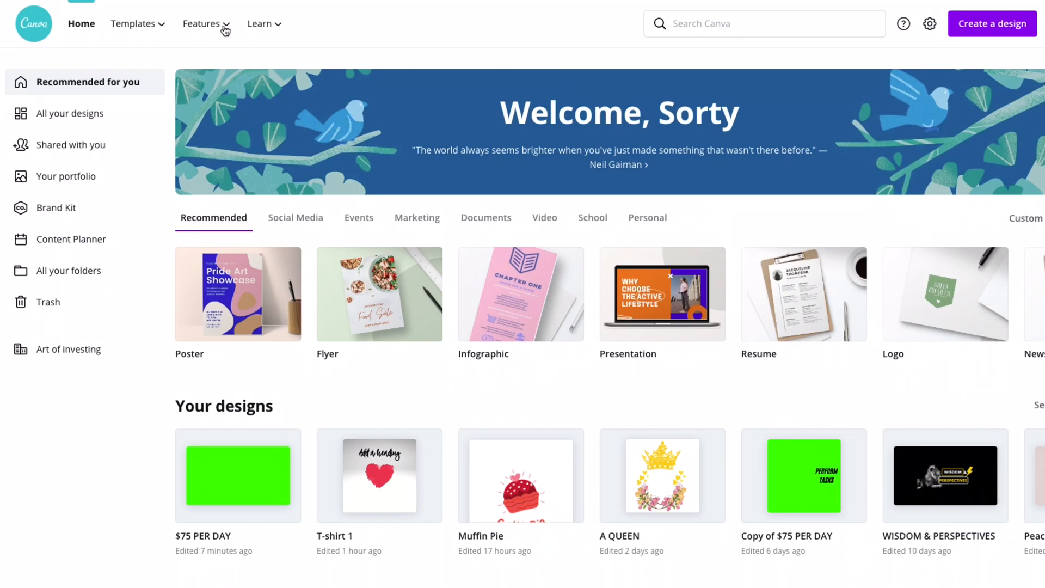
Go to Design School from the Learn menu and scroll down toward the page footer.
{"action": "left_click", "coordinate": [259, 23]}
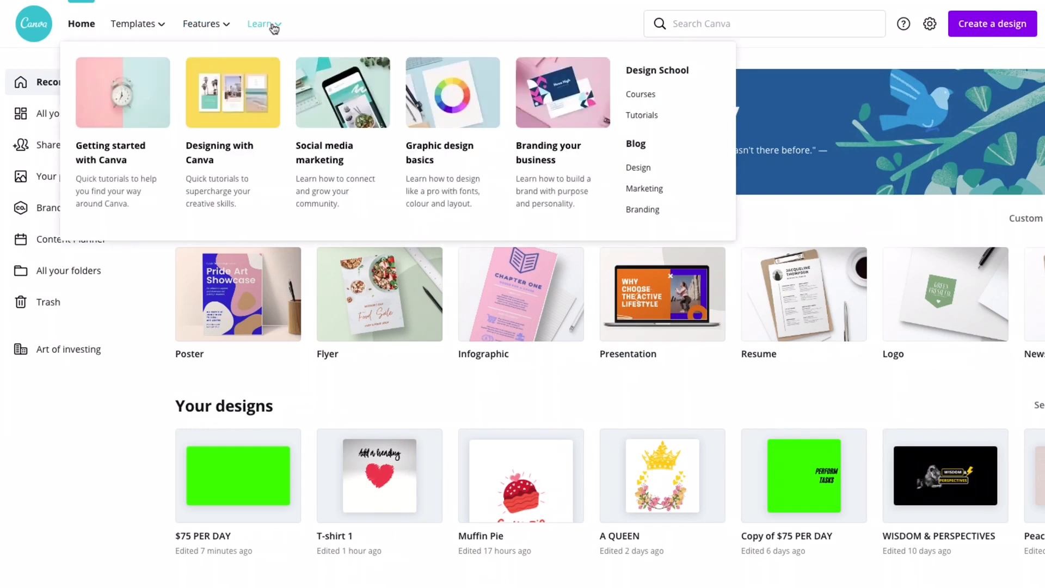
{"action": "mouse_move", "coordinate": [658, 69]}
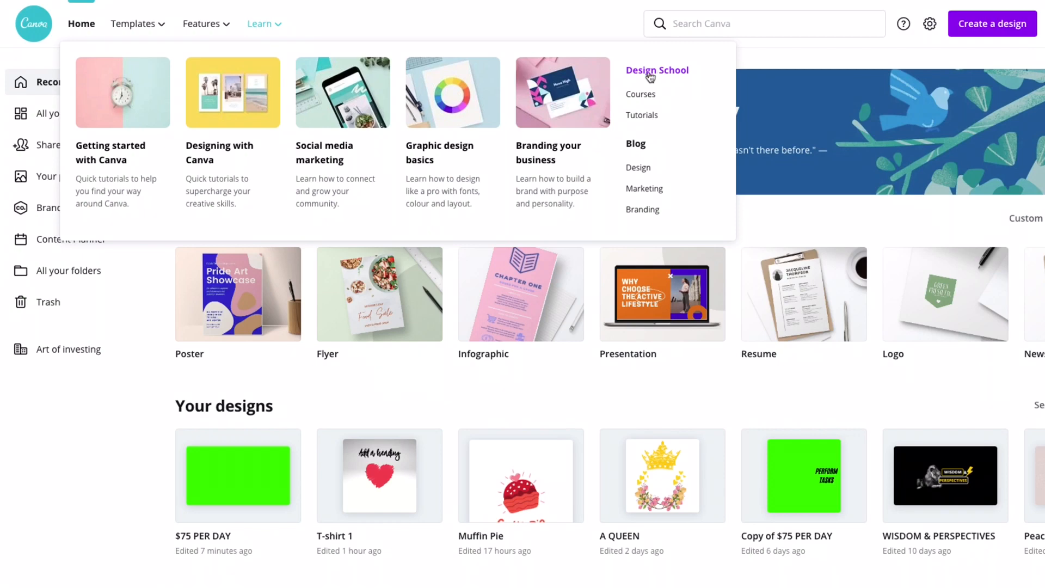
{"action": "left_click", "coordinate": [656, 69]}
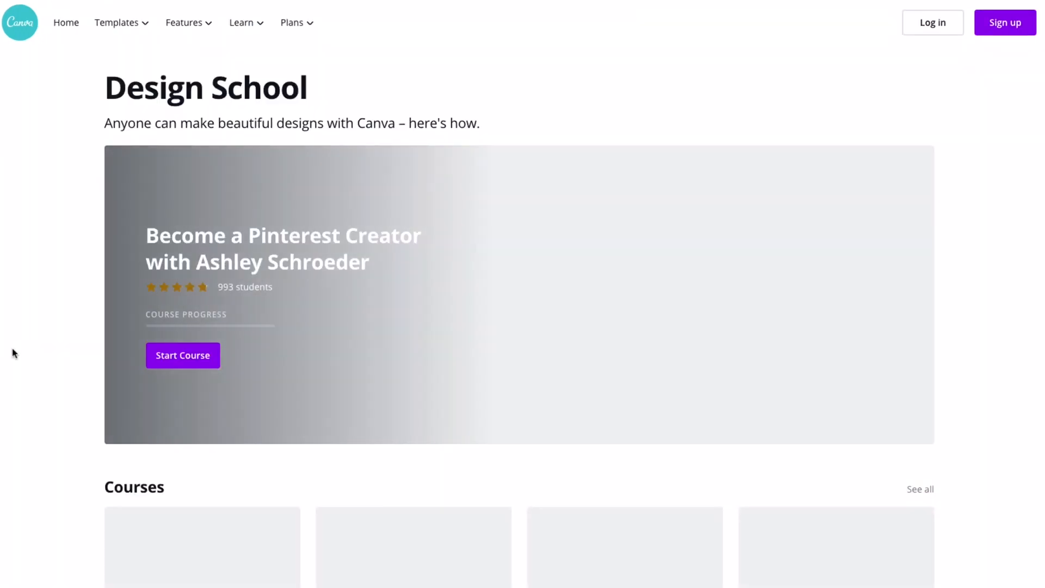
{"action": "scroll", "scroll_direction": "down", "scroll_amount": 3}
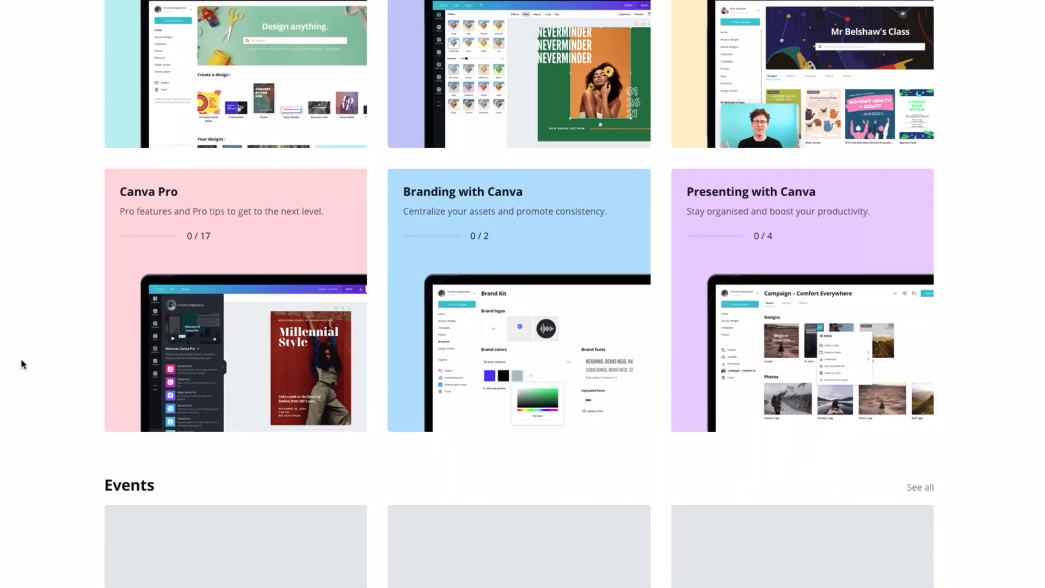
{"action": "scroll", "scroll_direction": "down", "scroll_amount": 3}
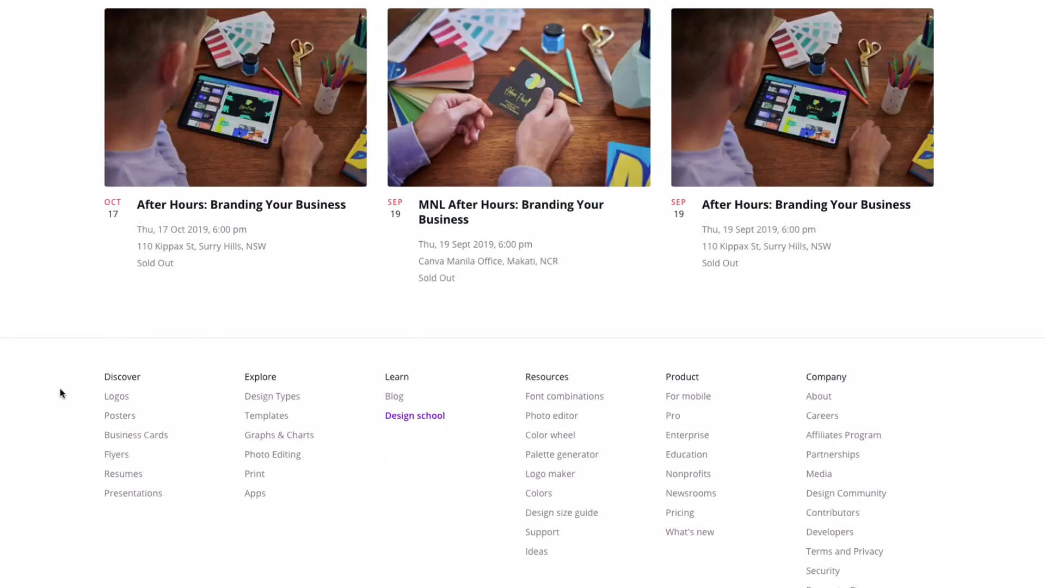
{"action": "mouse_move", "coordinate": [807, 375]}
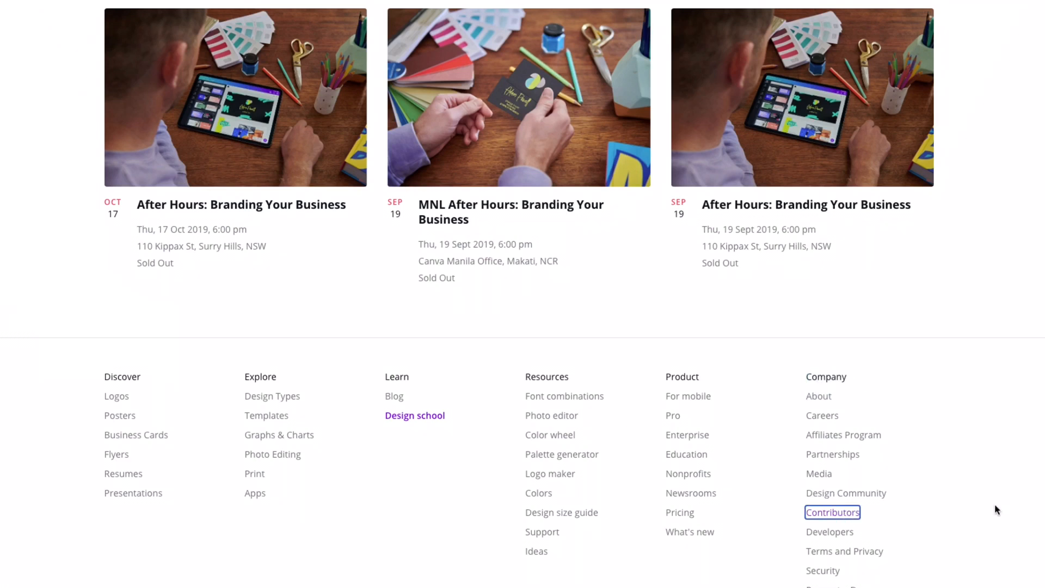
Follow the Design School link to the Canva Contributors information page.
{"action": "left_click", "coordinate": [832, 512]}
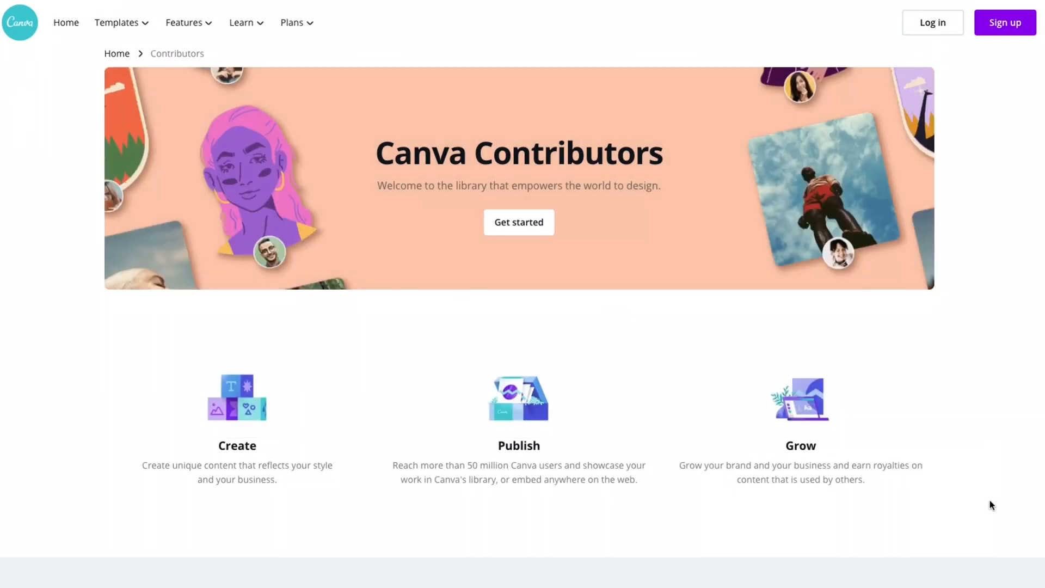
{"action": "mouse_move", "coordinate": [111, 581]}
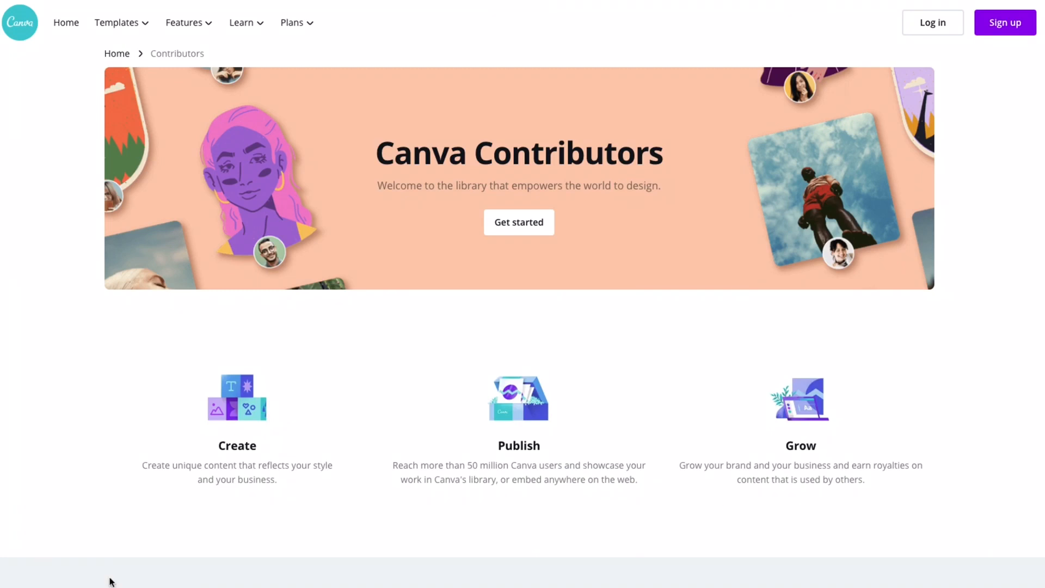
{"action": "mouse_move", "coordinate": [96, 321]}
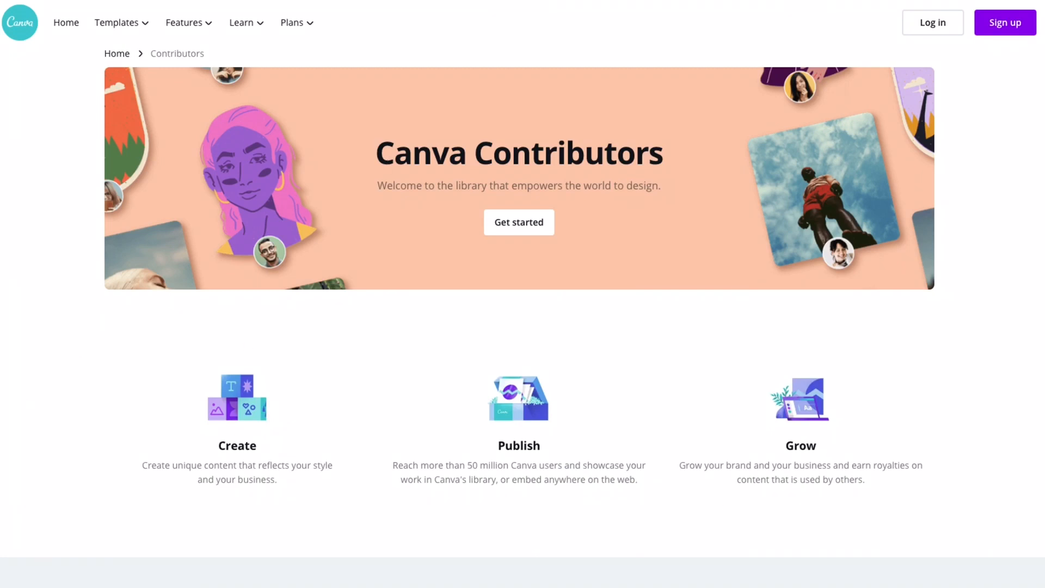
{"action": "mouse_move", "coordinate": [508, 85]}
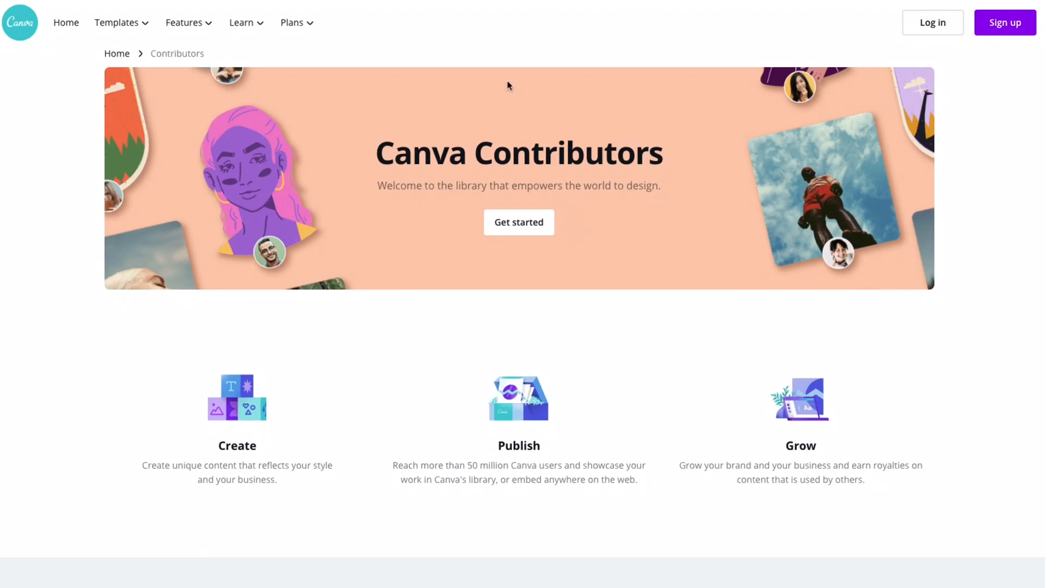
{"action": "mouse_move", "coordinate": [345, 226]}
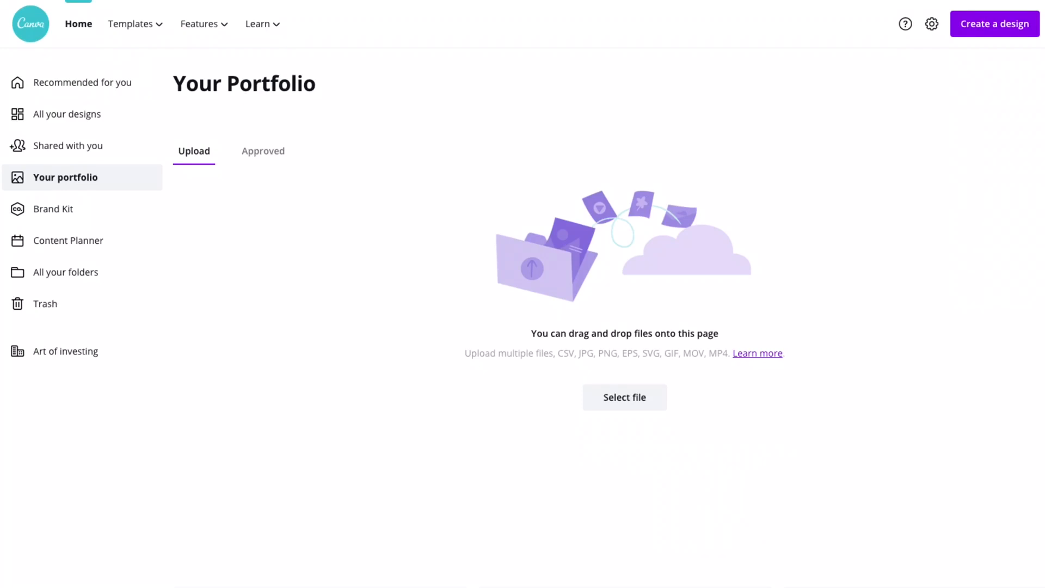
{"action": "mouse_move", "coordinate": [279, 283]}
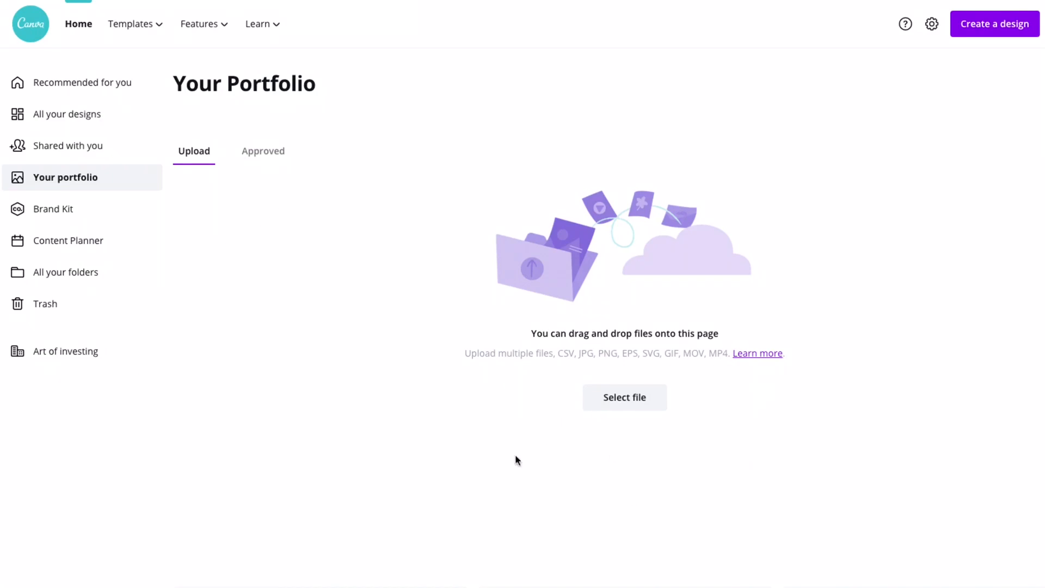
{"action": "mouse_move", "coordinate": [624, 398]}
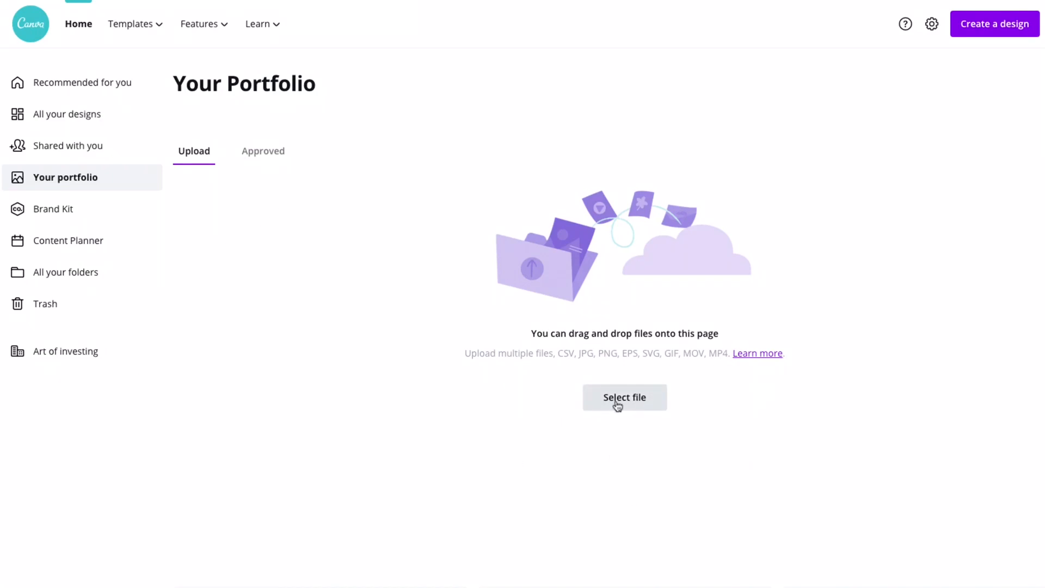
Choose Crypto Coins.jpg from Downloads in the portfolio upload file chooser and confirm it.
{"action": "left_click", "coordinate": [624, 397]}
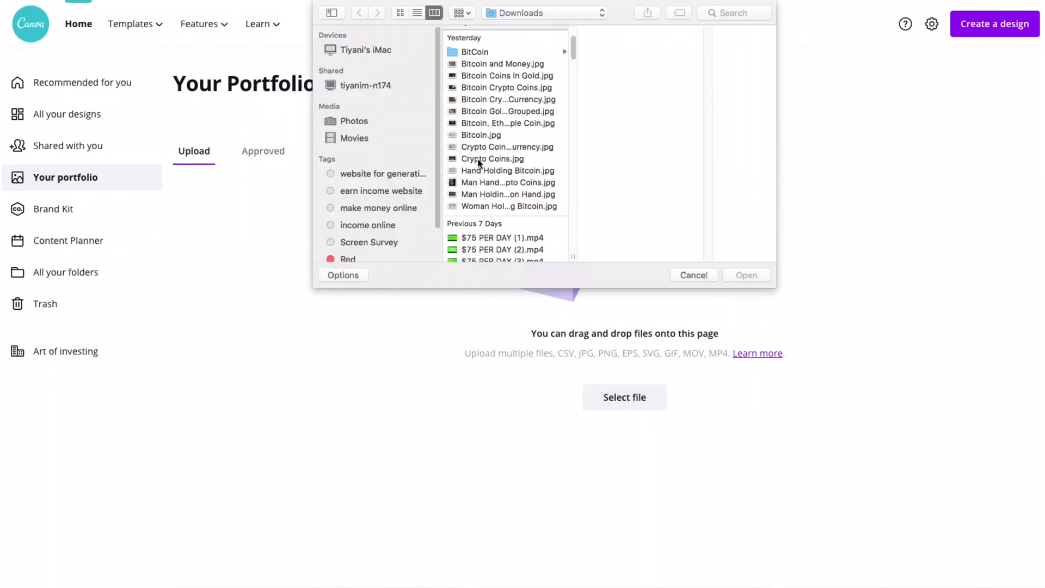
{"action": "left_click", "coordinate": [494, 159]}
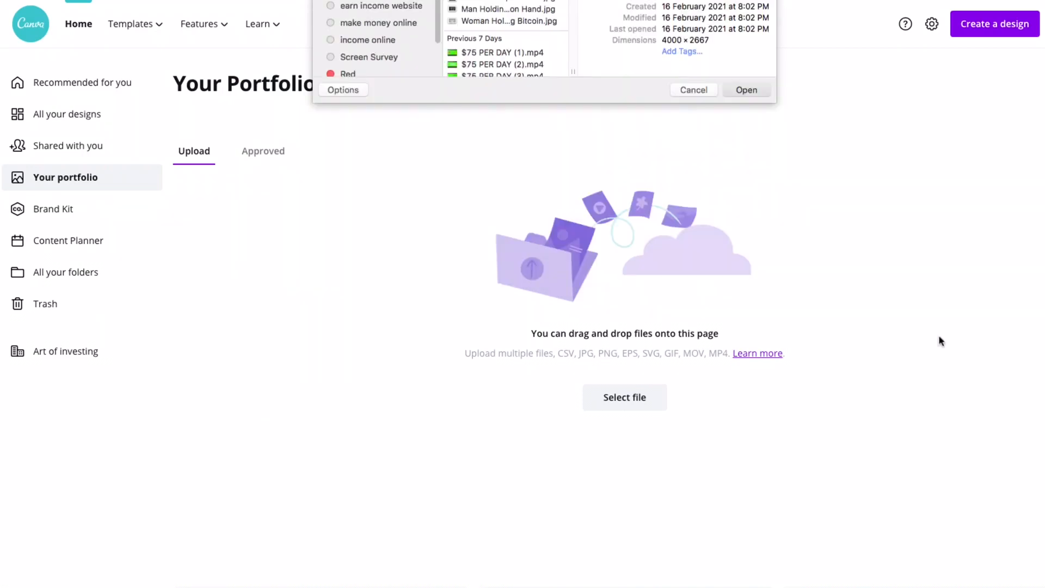
{"action": "left_click", "coordinate": [692, 90]}
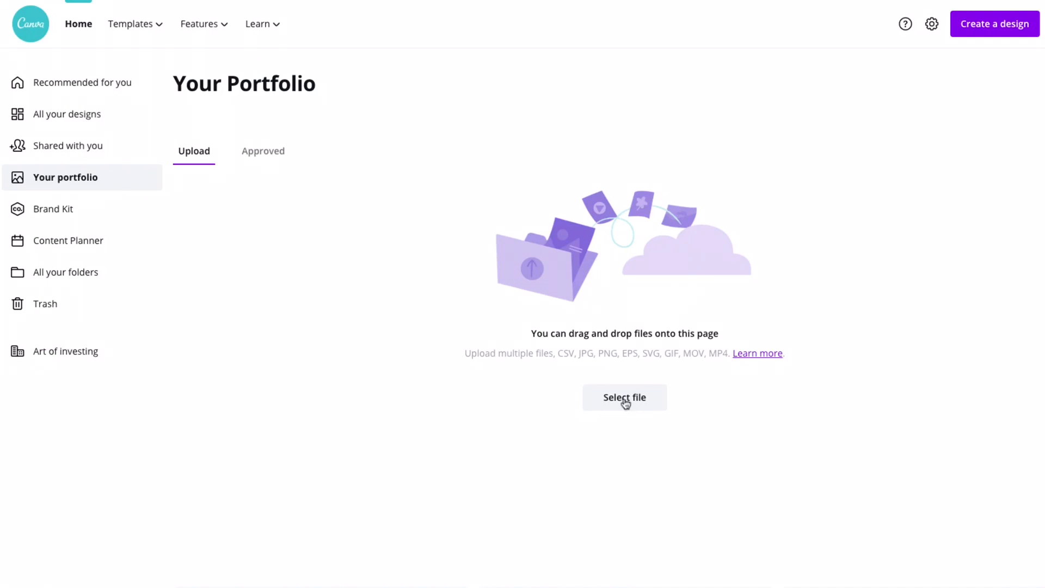
{"action": "mouse_move", "coordinate": [352, 439]}
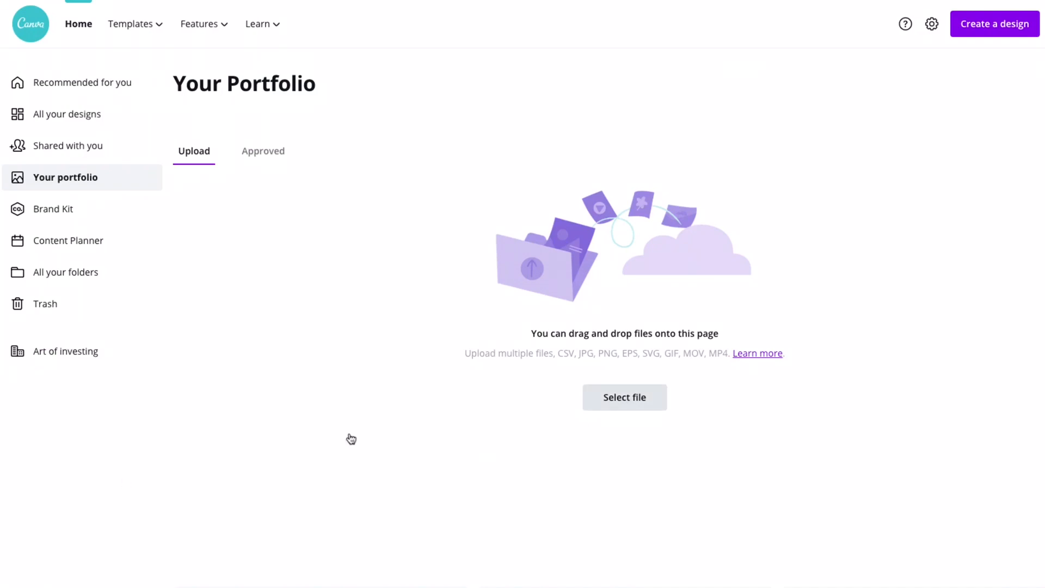
Tick ownership, untick the free option, then remove the staged Crypto Coins.jpg instead of submitting.
{"action": "left_click", "coordinate": [625, 396]}
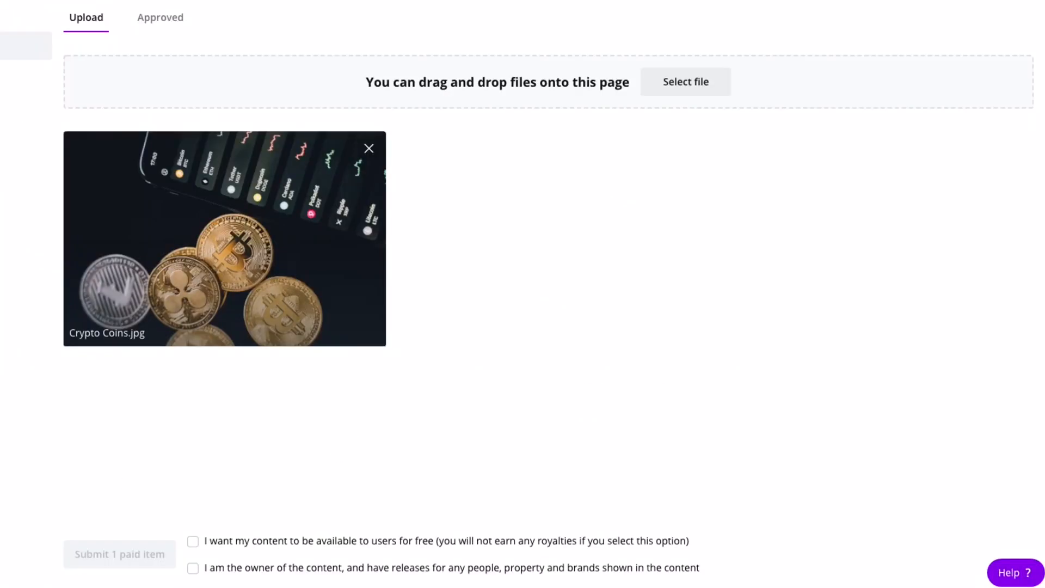
{"action": "mouse_move", "coordinate": [613, 309]}
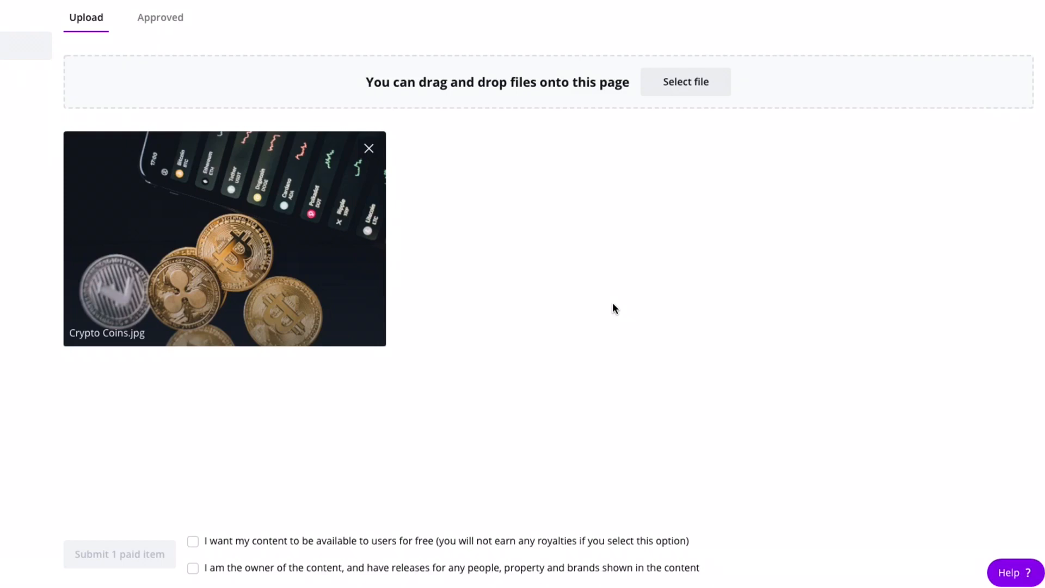
{"action": "mouse_move", "coordinate": [590, 502]}
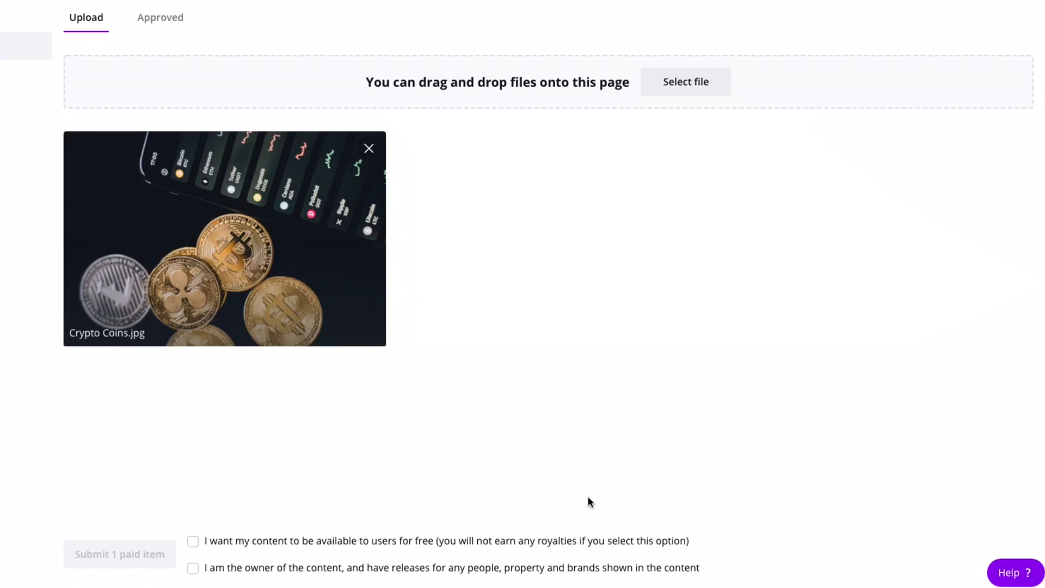
{"action": "mouse_move", "coordinate": [173, 244]}
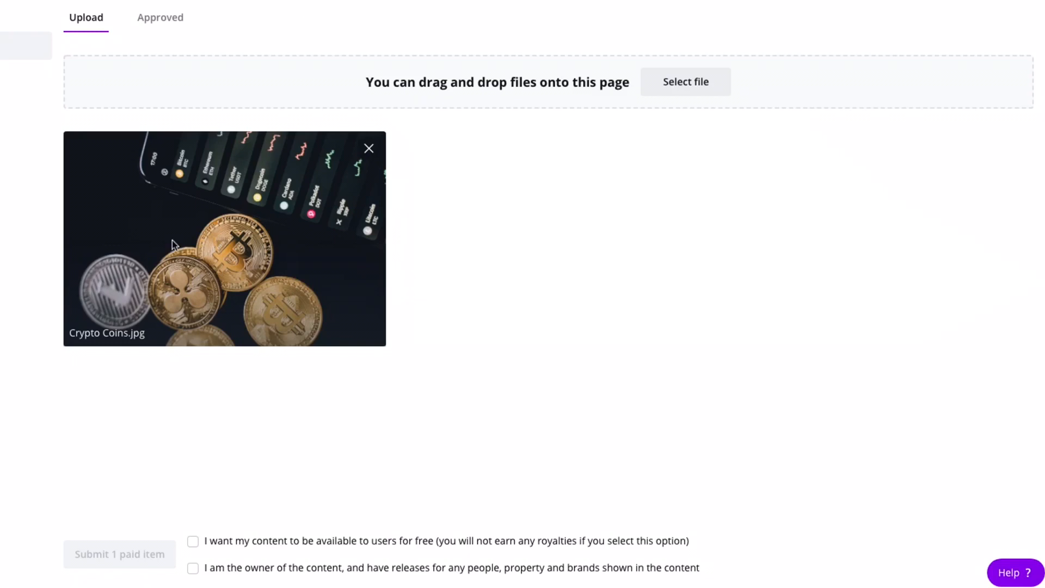
{"action": "mouse_move", "coordinate": [346, 243]}
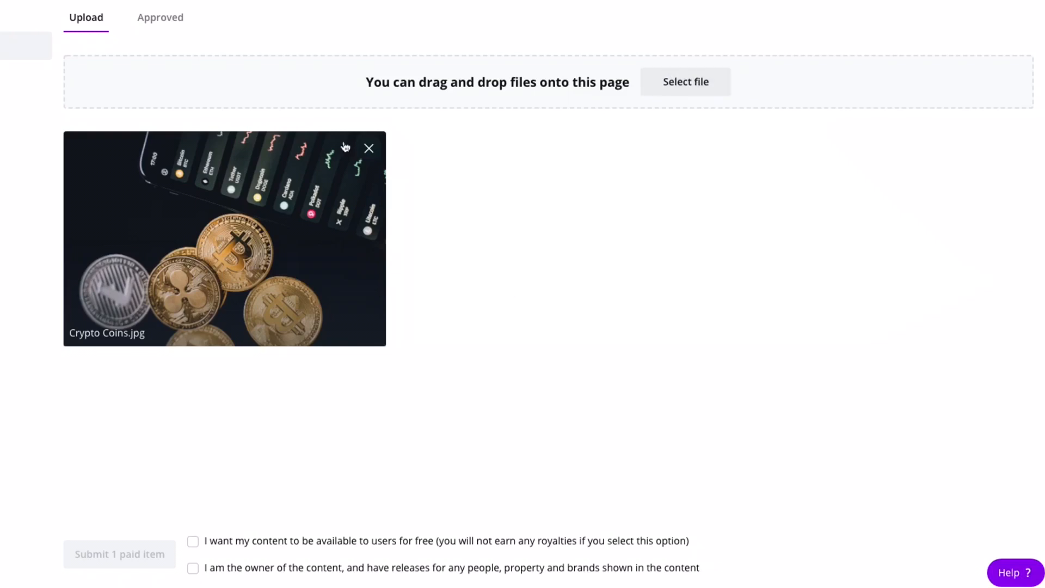
{"action": "mouse_move", "coordinate": [252, 499]}
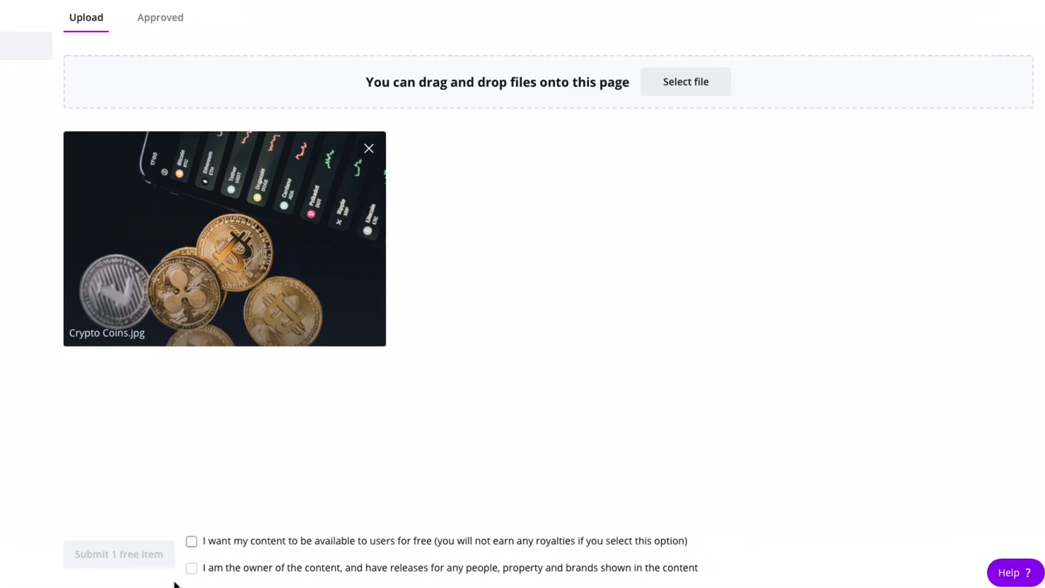
{"action": "left_click", "coordinate": [192, 542]}
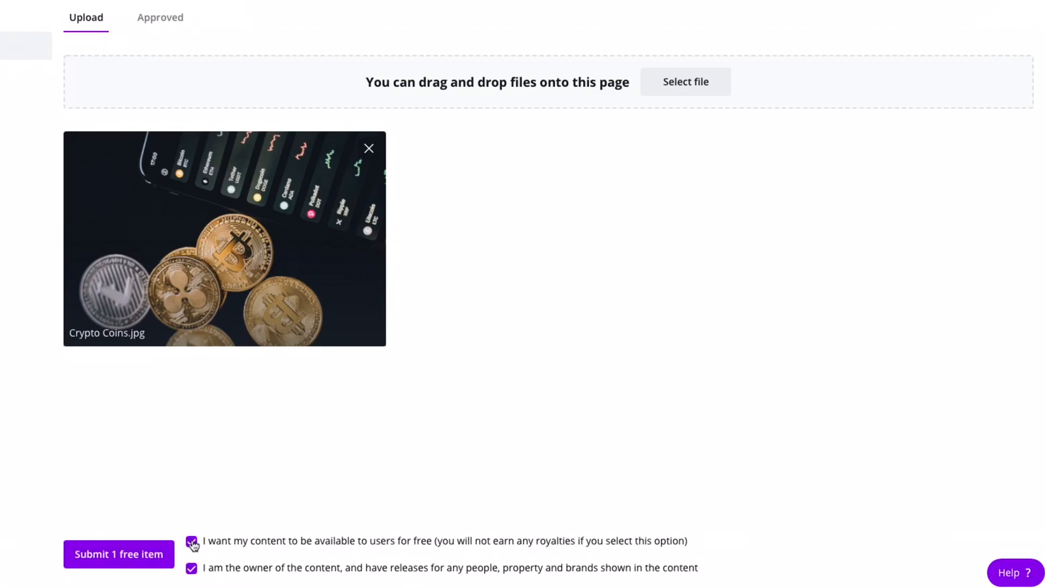
{"action": "left_click", "coordinate": [191, 542]}
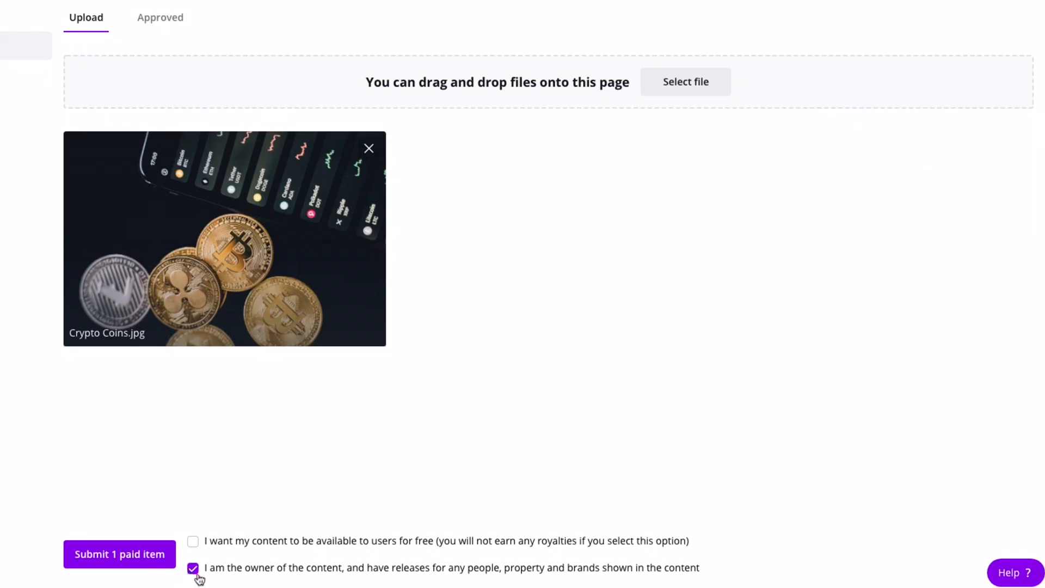
{"action": "mouse_move", "coordinate": [369, 149]}
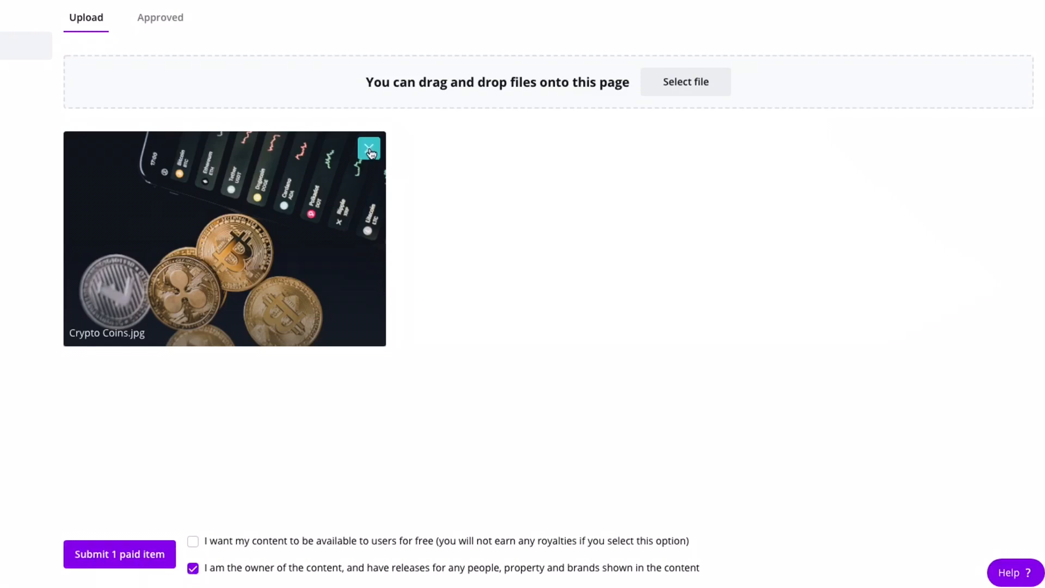
{"action": "mouse_move", "coordinate": [26, 541]}
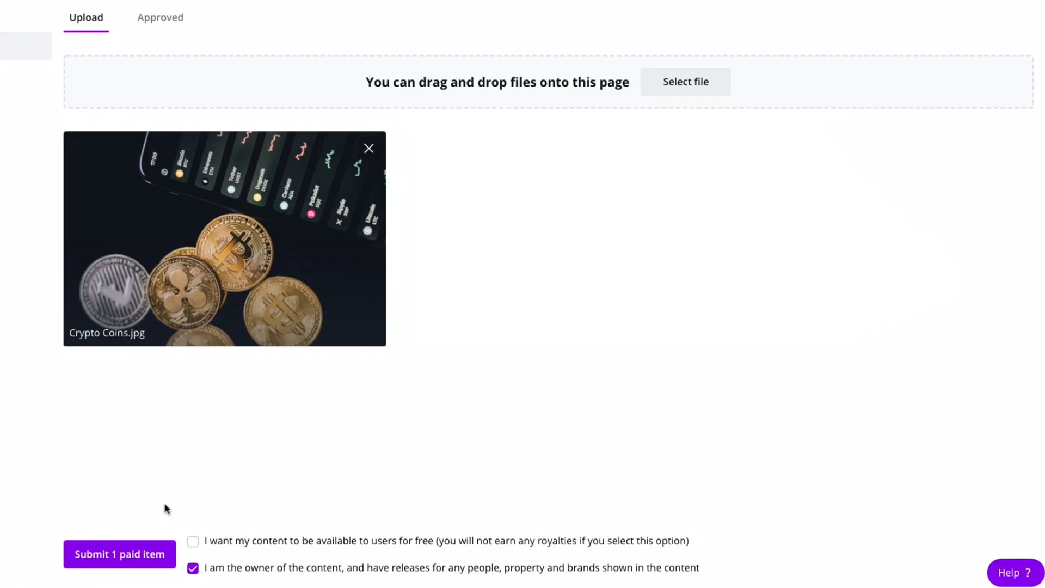
{"action": "mouse_move", "coordinate": [340, 141]}
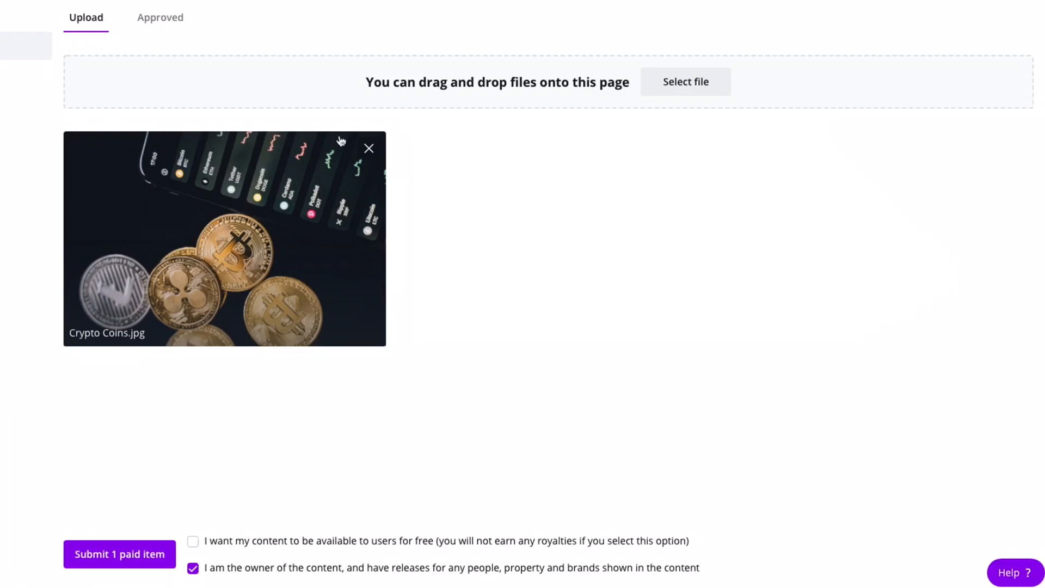
{"action": "mouse_move", "coordinate": [369, 148]}
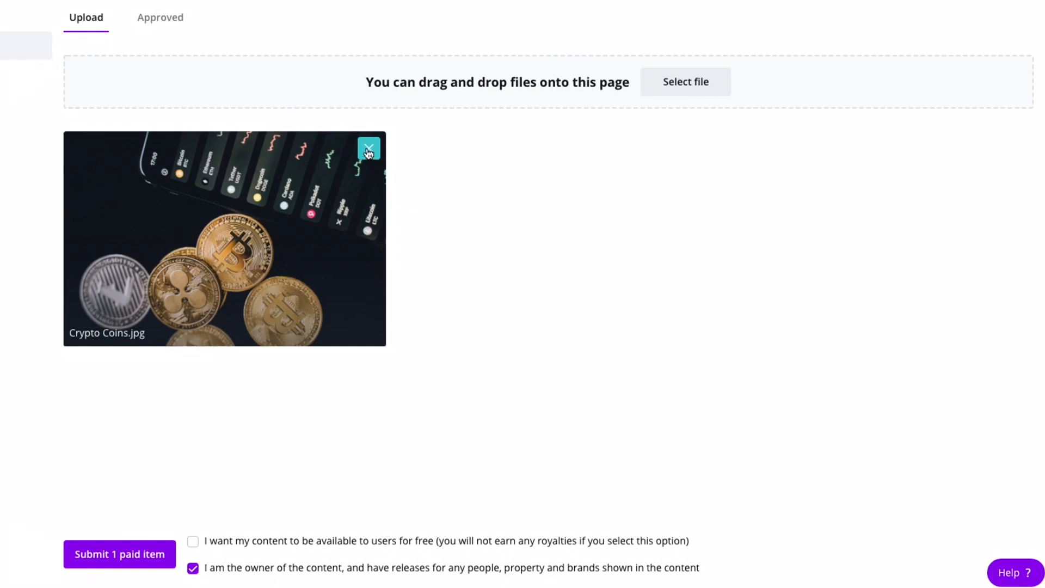
{"action": "left_click", "coordinate": [369, 148]}
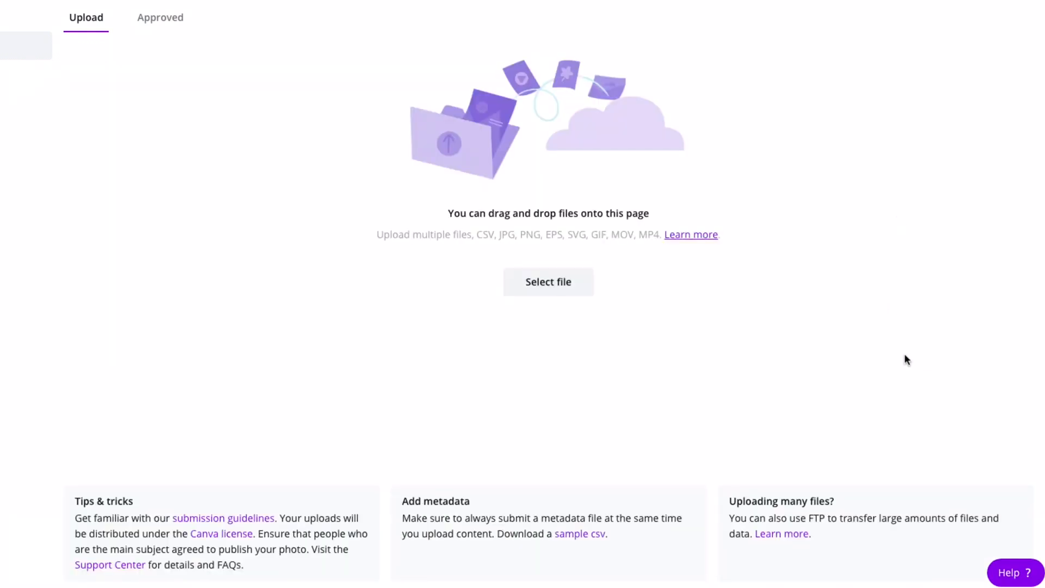
{"action": "mouse_move", "coordinate": [298, 340]}
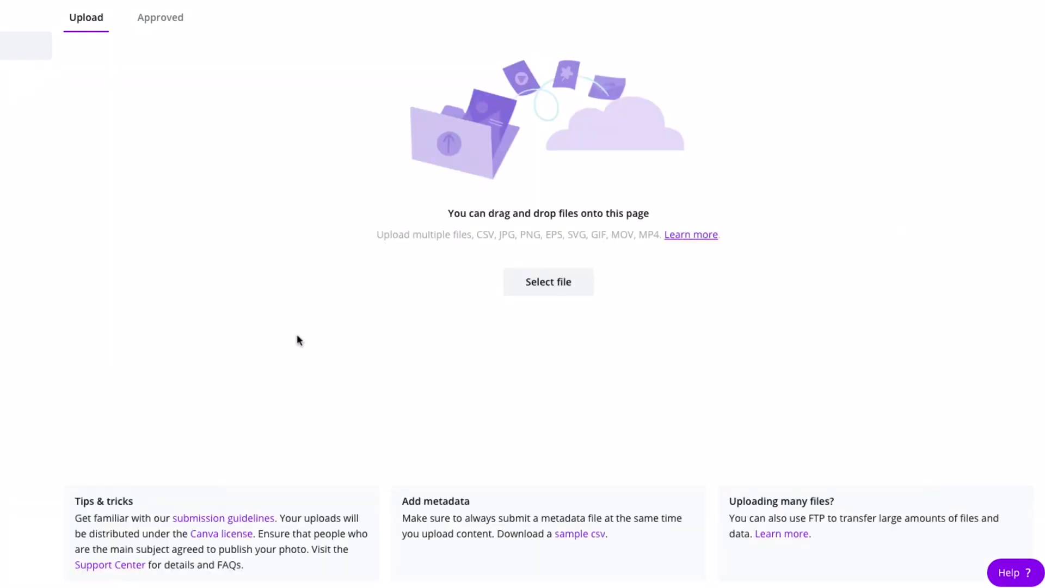